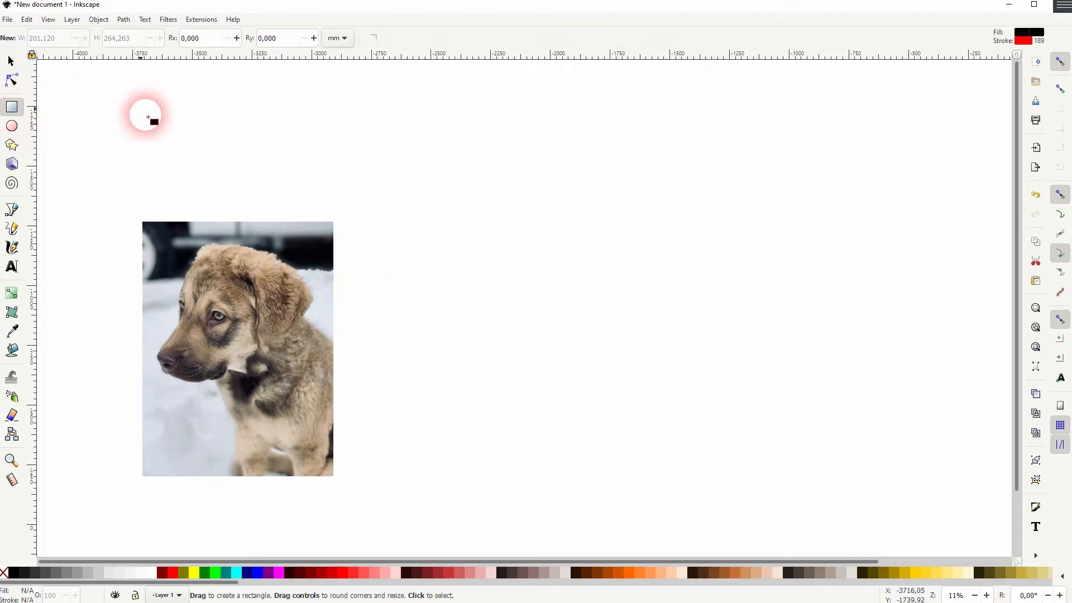
Draw a small rectangle above the dog photo and bring up its stroke style settings
{"action": "left_click_drag", "start_coordinate": [144, 103], "coordinate": [212, 202]}
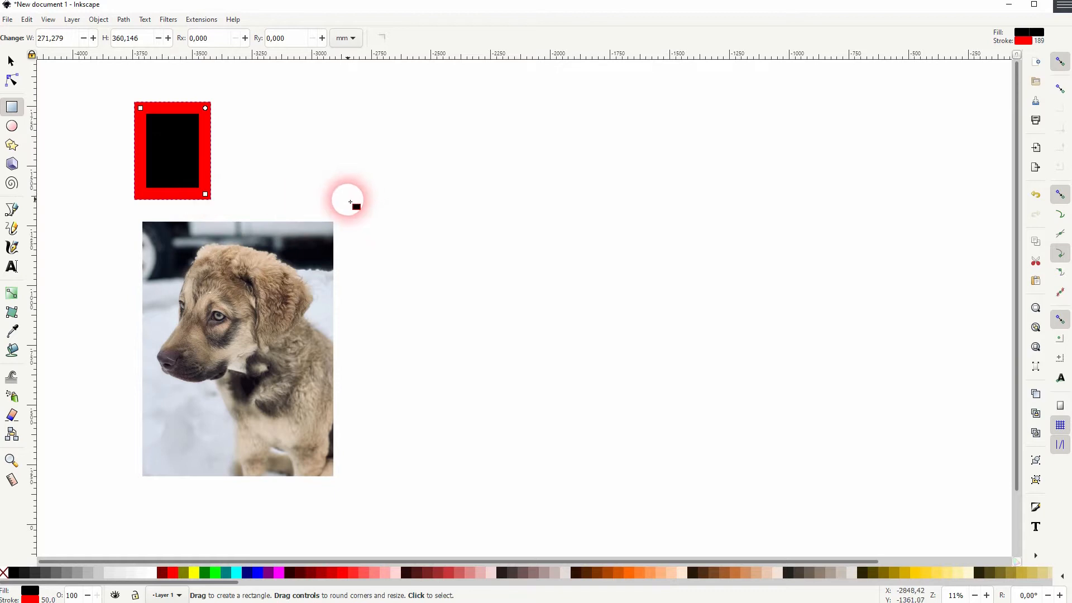
{"action": "left_click", "coordinate": [98, 19]}
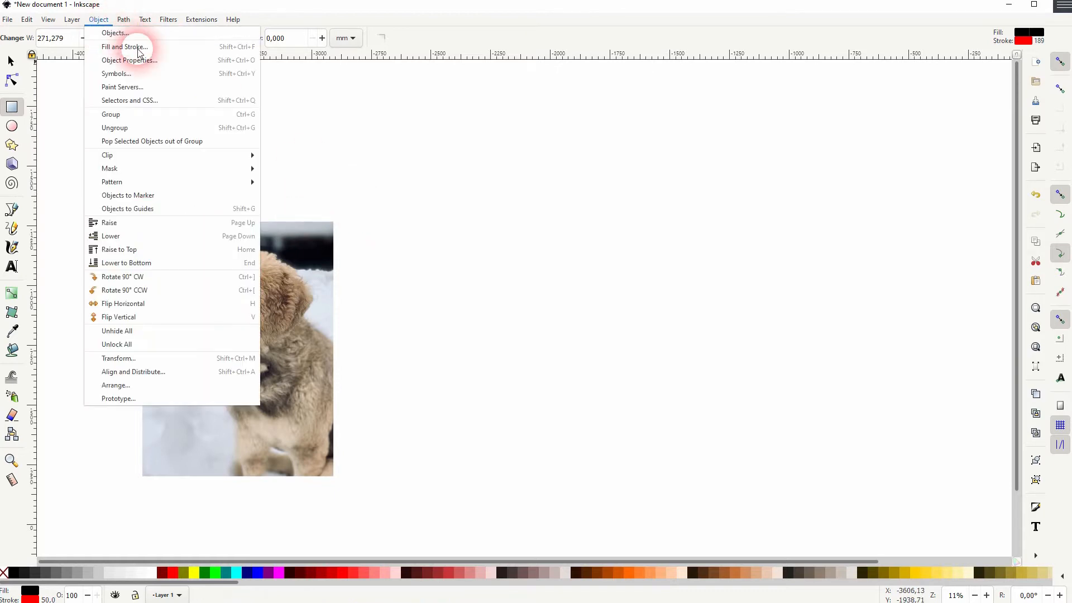
{"action": "left_click", "coordinate": [123, 47]}
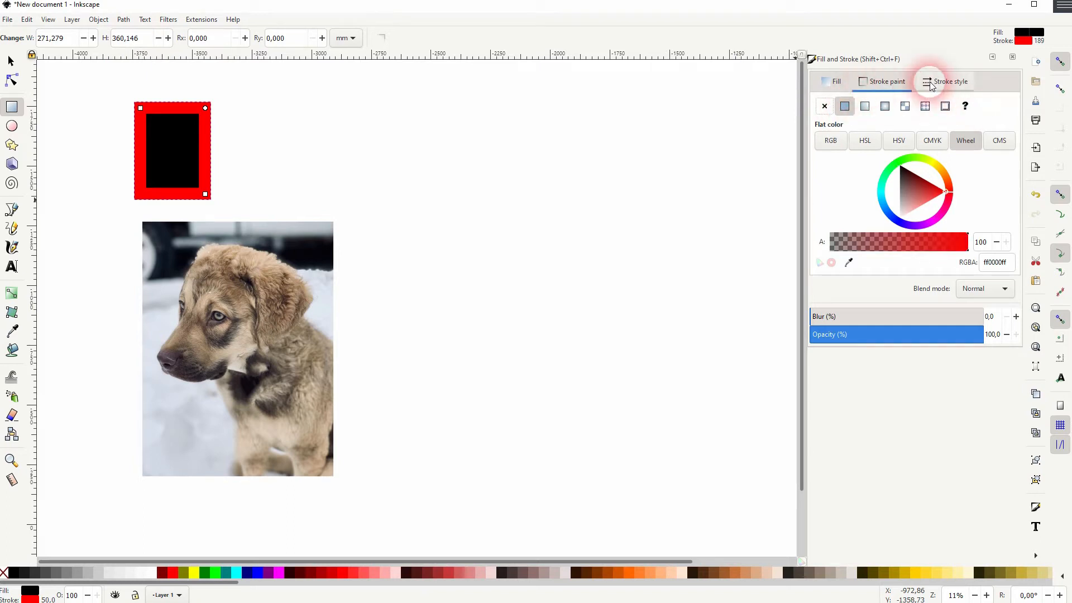
{"action": "left_click", "coordinate": [949, 81]}
{"action": "type", "text": "20,000"}
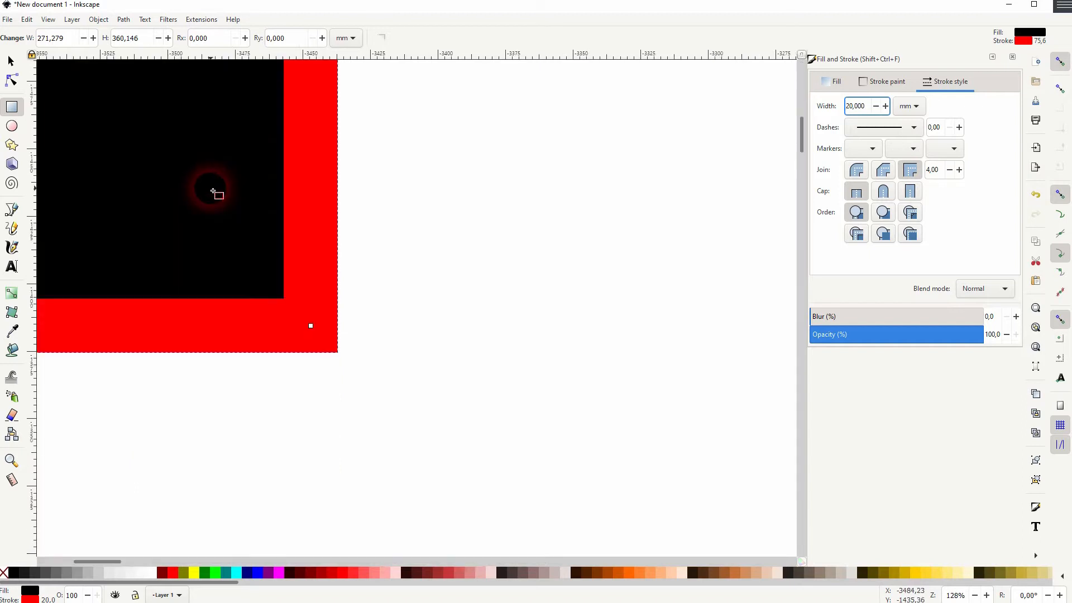
Try rounded and bevelled joins on the thick outline, then return it to sharp corners
{"action": "left_click", "coordinate": [856, 169]}
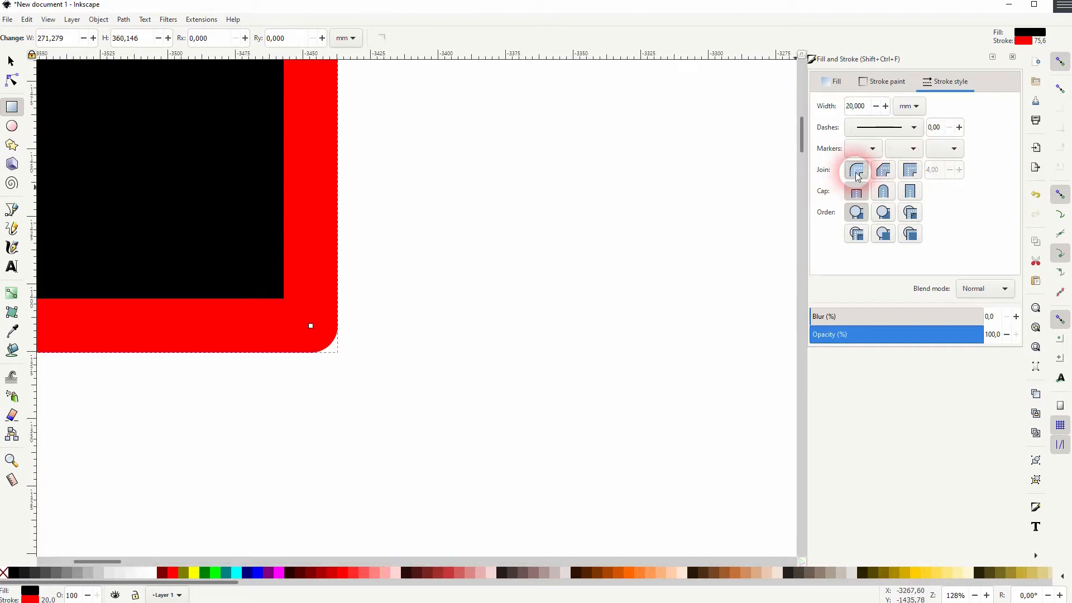
{"action": "left_click", "coordinate": [881, 169]}
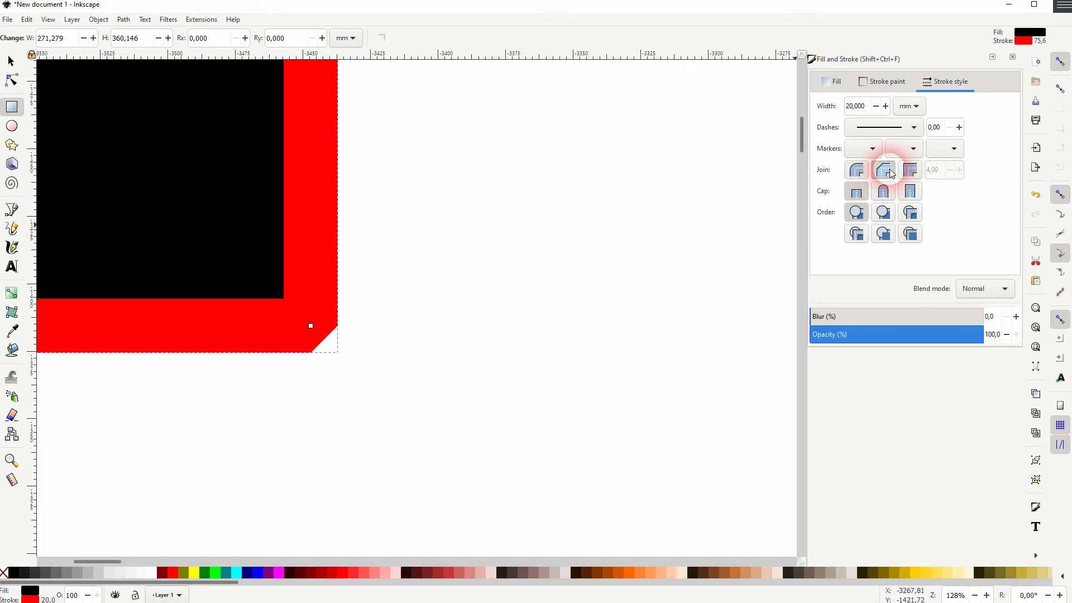
{"action": "left_click", "coordinate": [910, 170]}
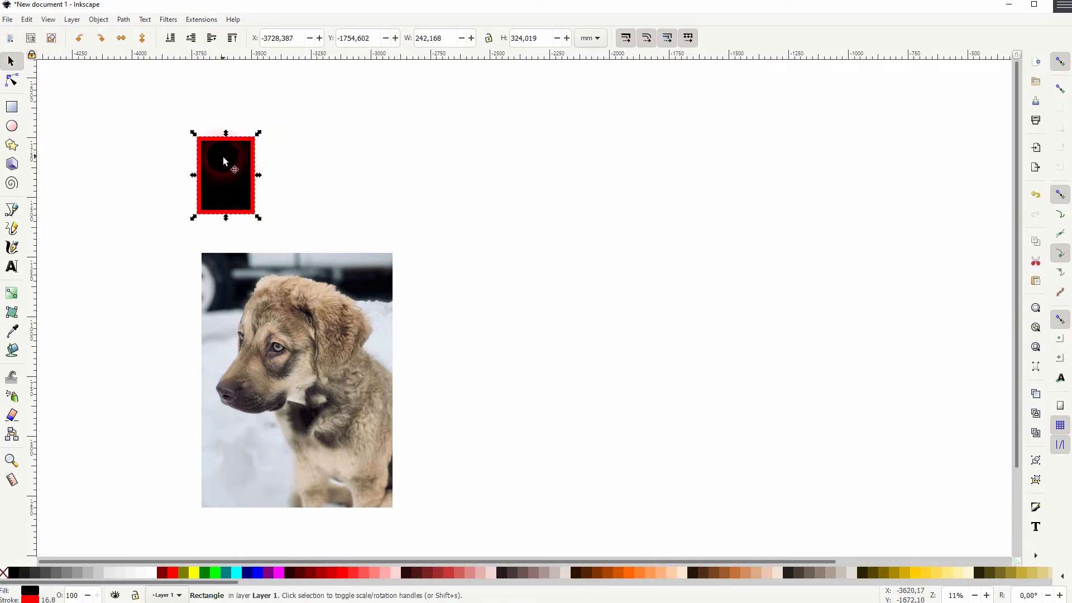
Move a copy of the rectangle over the dog's head, enlarge and tilt it, and clip the photo to it
{"action": "right_click", "coordinate": [224, 164]}
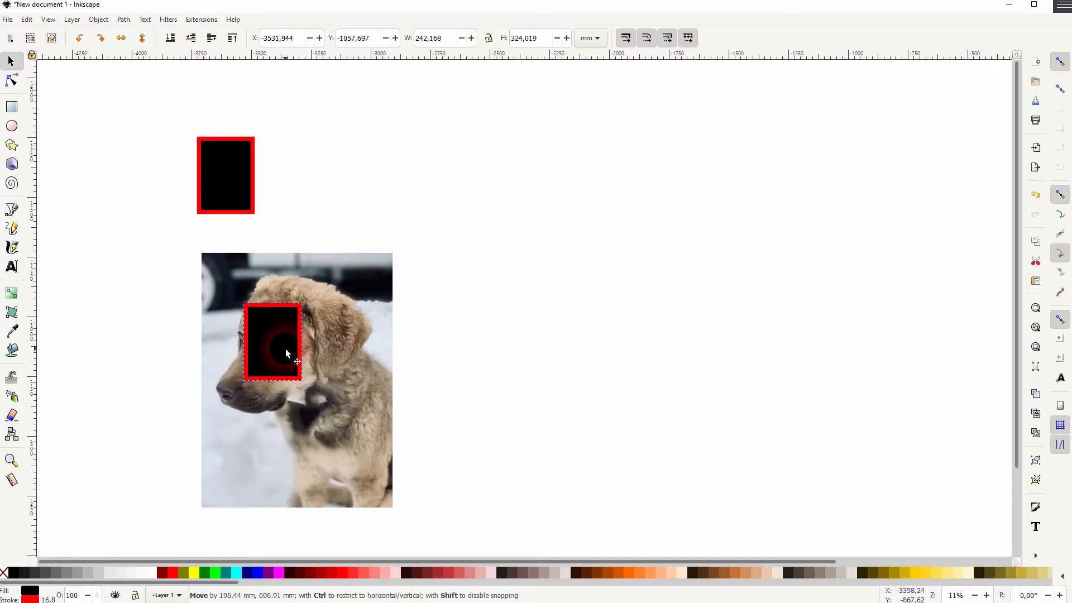
{"action": "left_click_drag", "start_coordinate": [285, 353], "coordinate": [270, 322]}
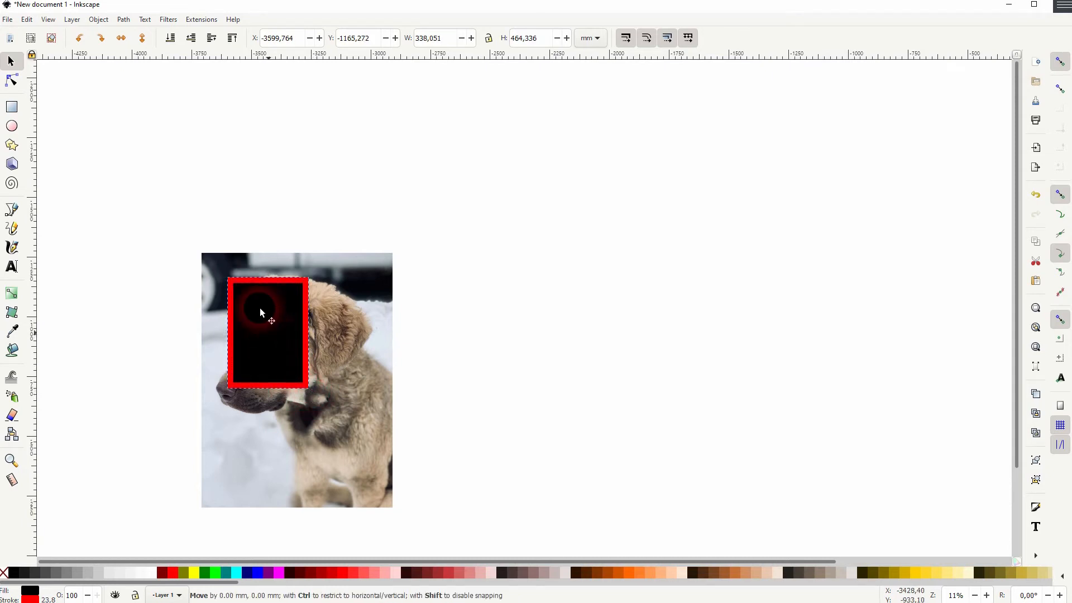
{"action": "left_click_drag", "start_coordinate": [266, 331], "coordinate": [256, 266]}
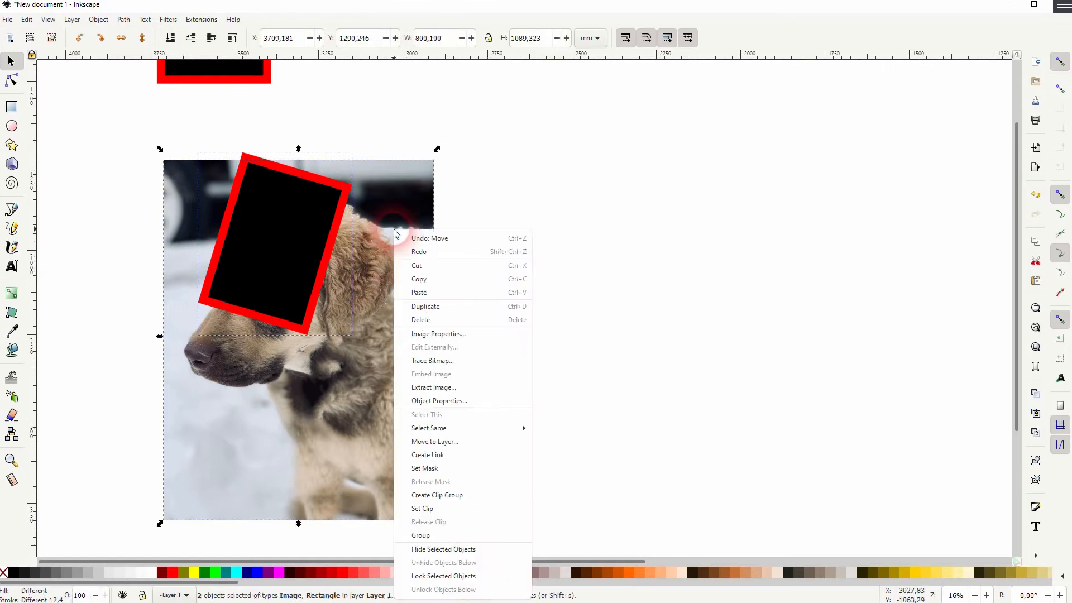
{"action": "mouse_move", "coordinate": [482, 508]}
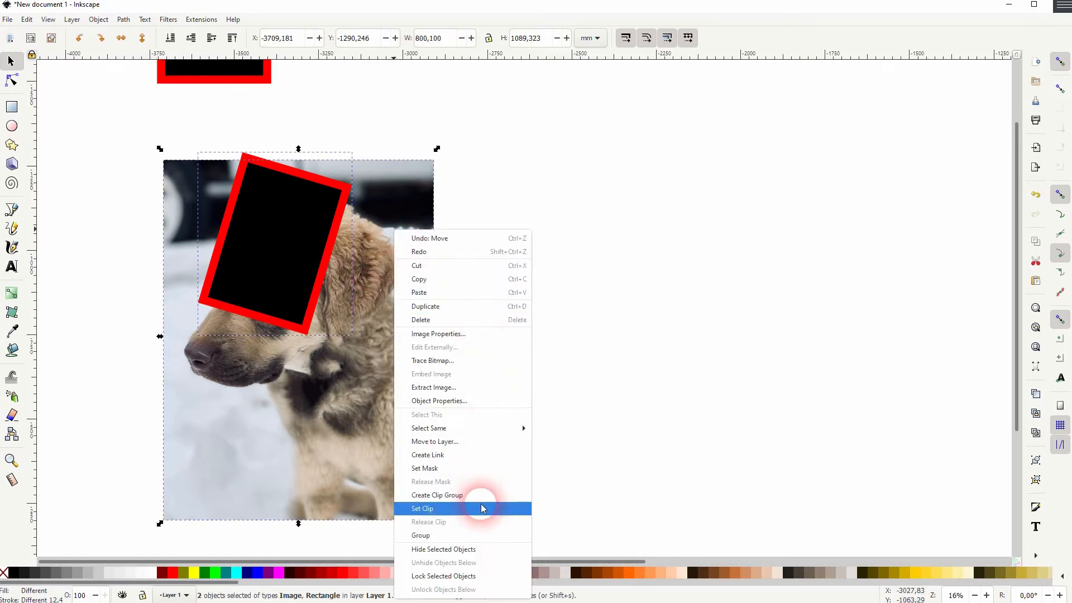
{"action": "left_click", "coordinate": [422, 508]}
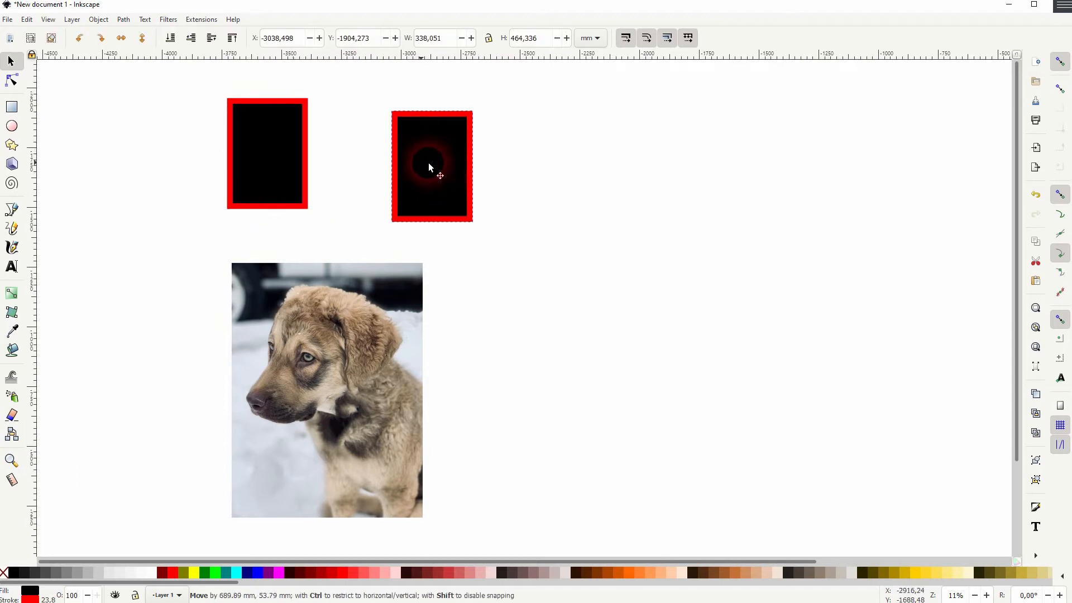
{"action": "left_click_drag", "start_coordinate": [430, 164], "coordinate": [267, 154]}
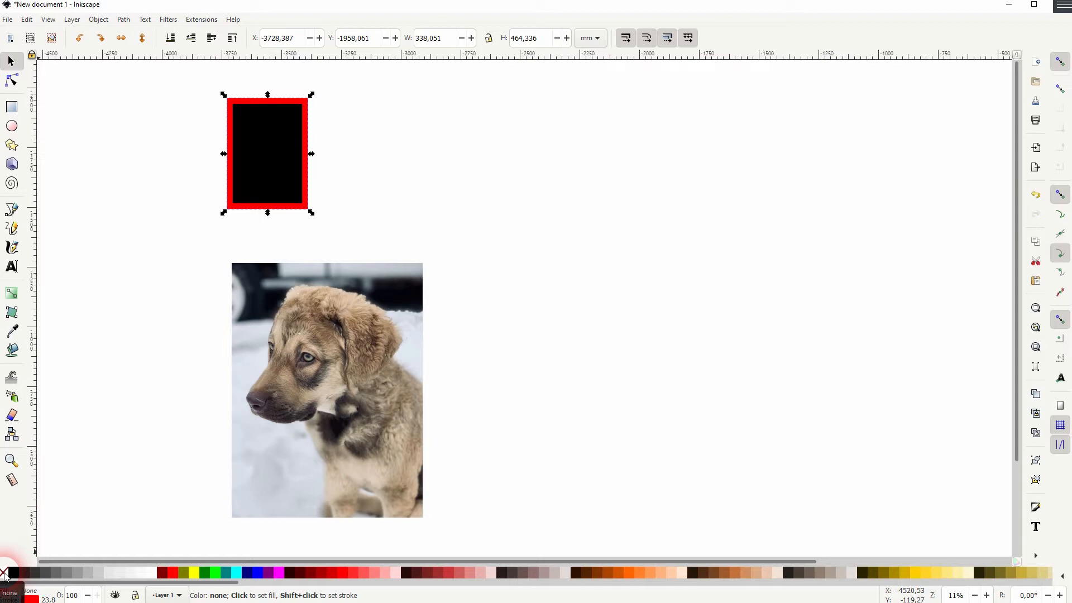
{"action": "left_click", "coordinate": [98, 19]}
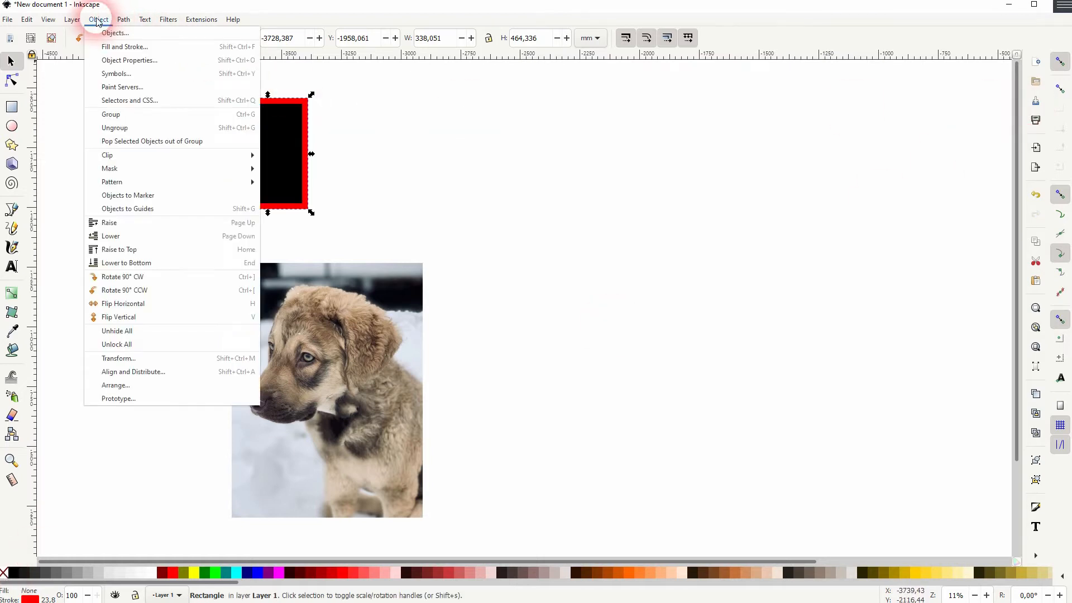
{"action": "left_click", "coordinate": [124, 46]}
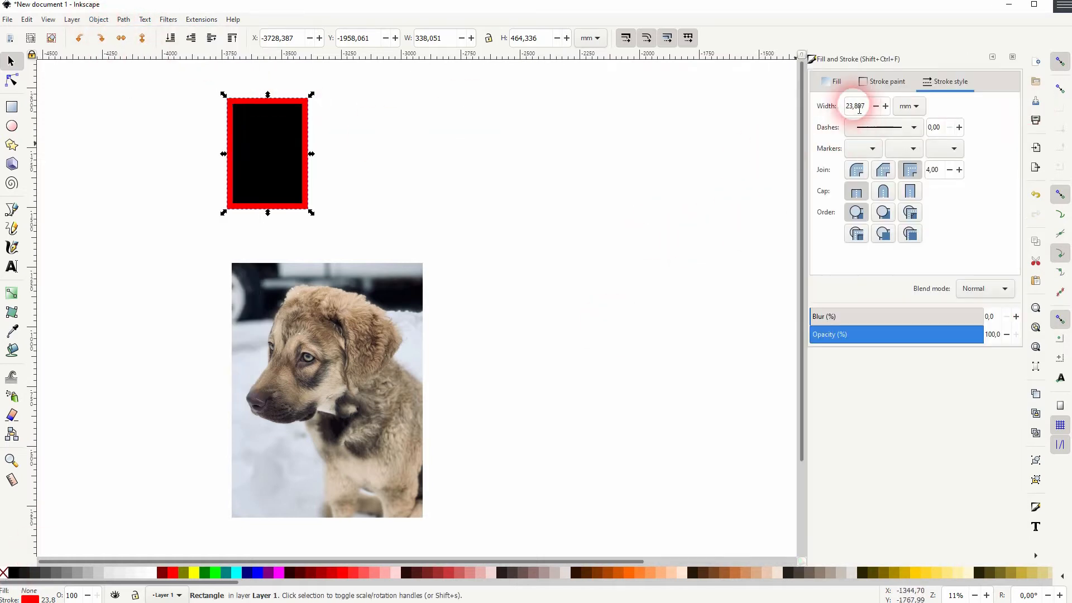
{"action": "left_click", "coordinate": [835, 82]}
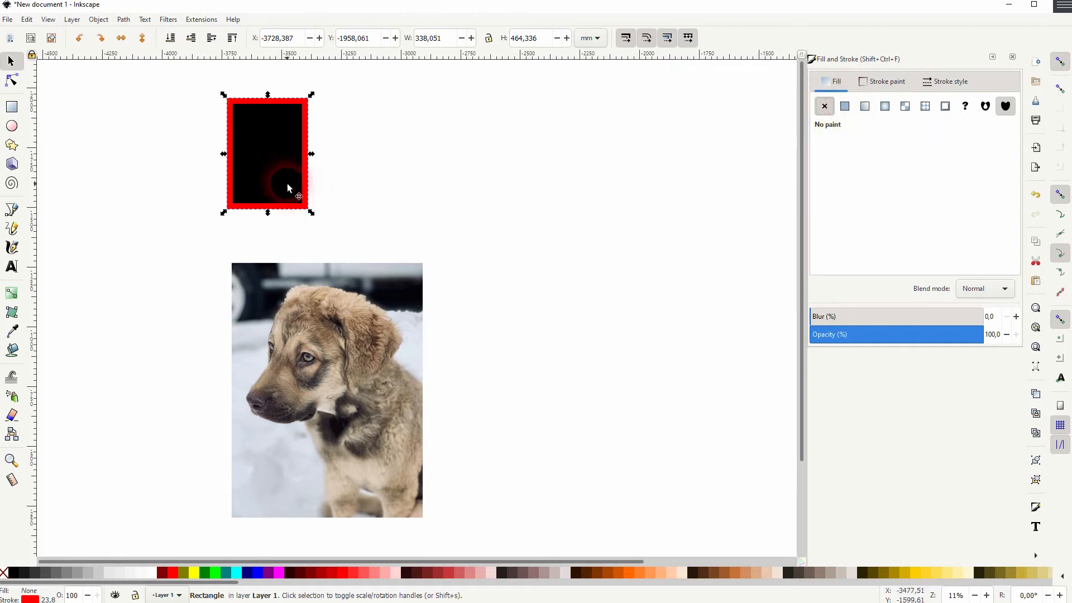
{"action": "left_click", "coordinate": [844, 106]}
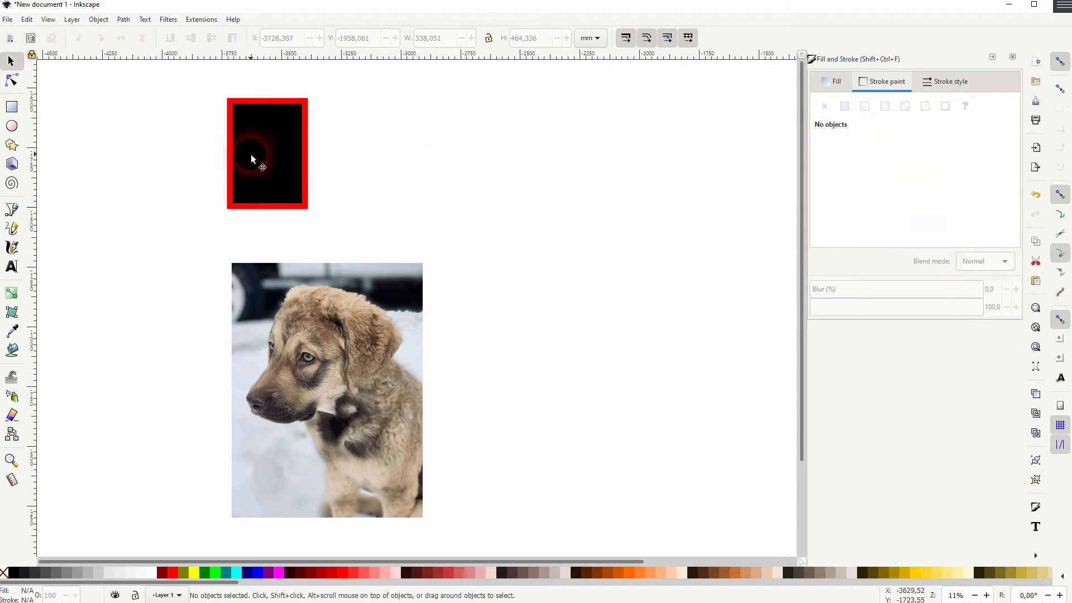
{"action": "left_click", "coordinate": [267, 154]}
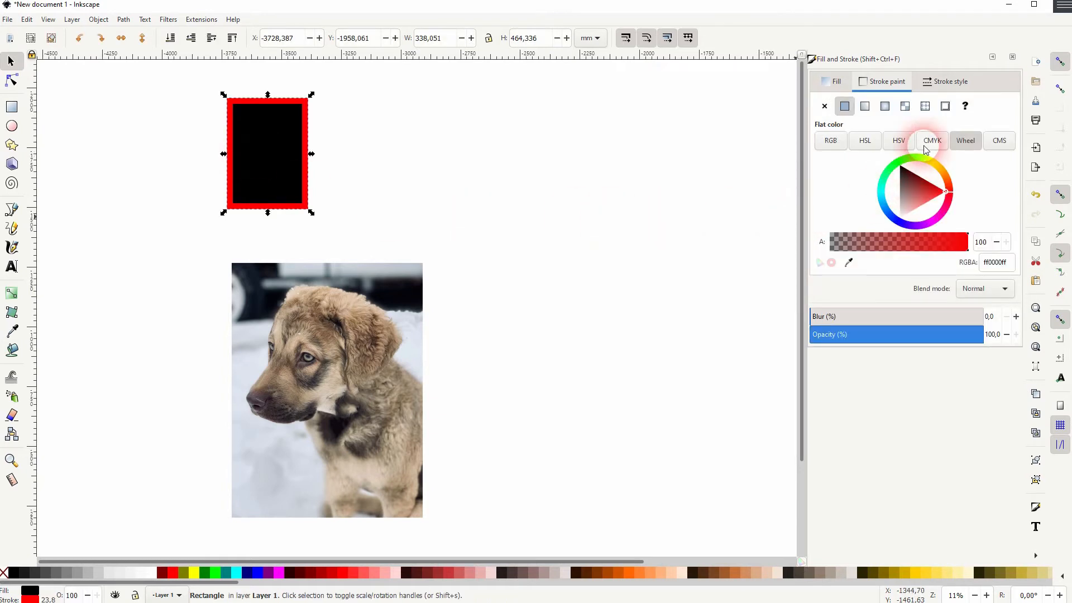
{"action": "left_click", "coordinate": [835, 82]}
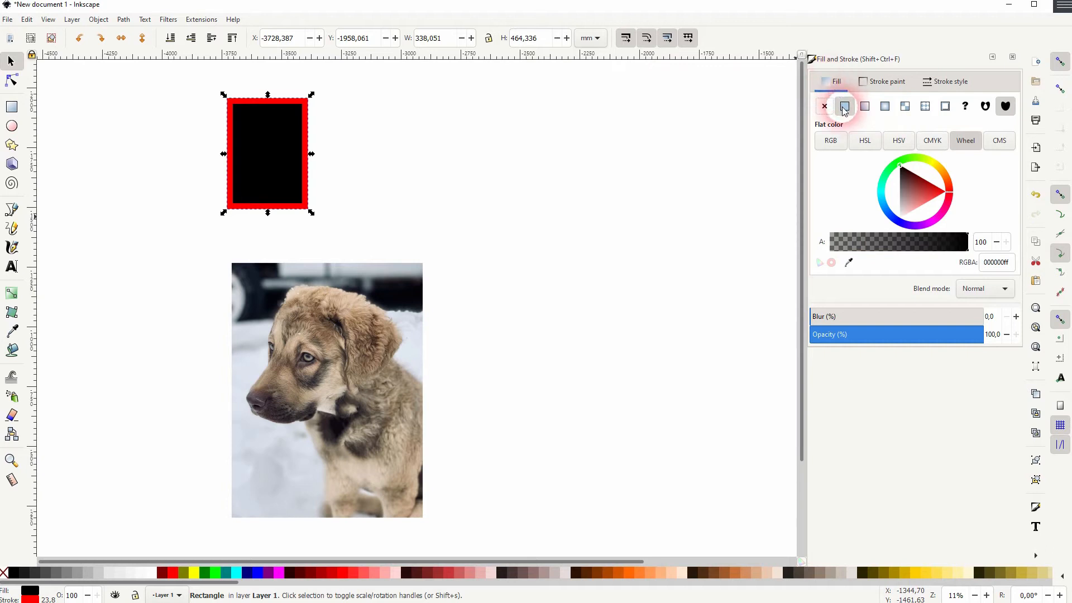
{"action": "left_click", "coordinate": [885, 82]}
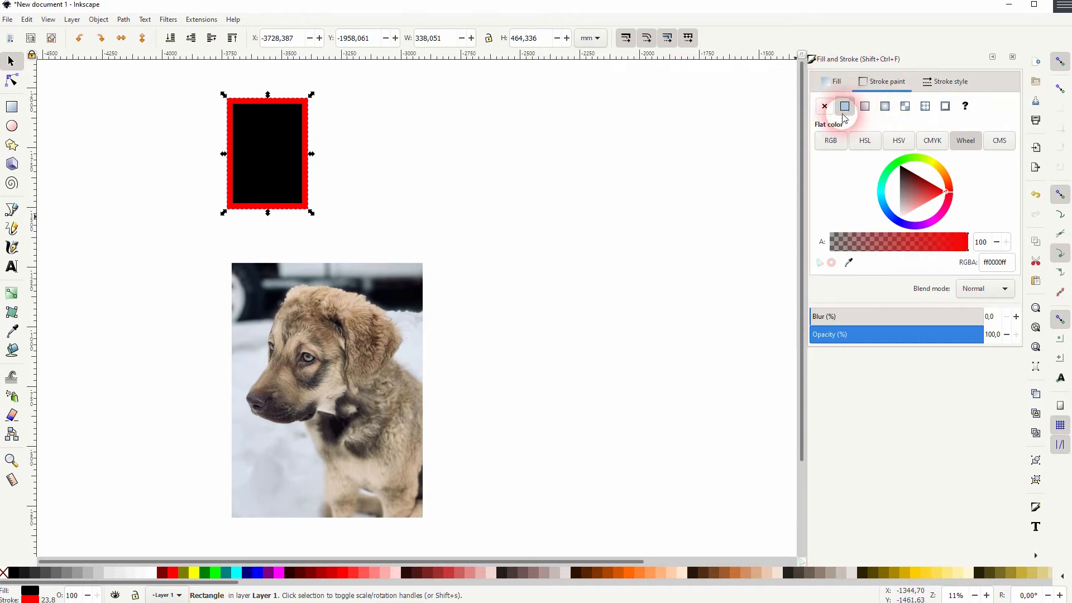
{"action": "left_click", "coordinate": [1015, 58]}
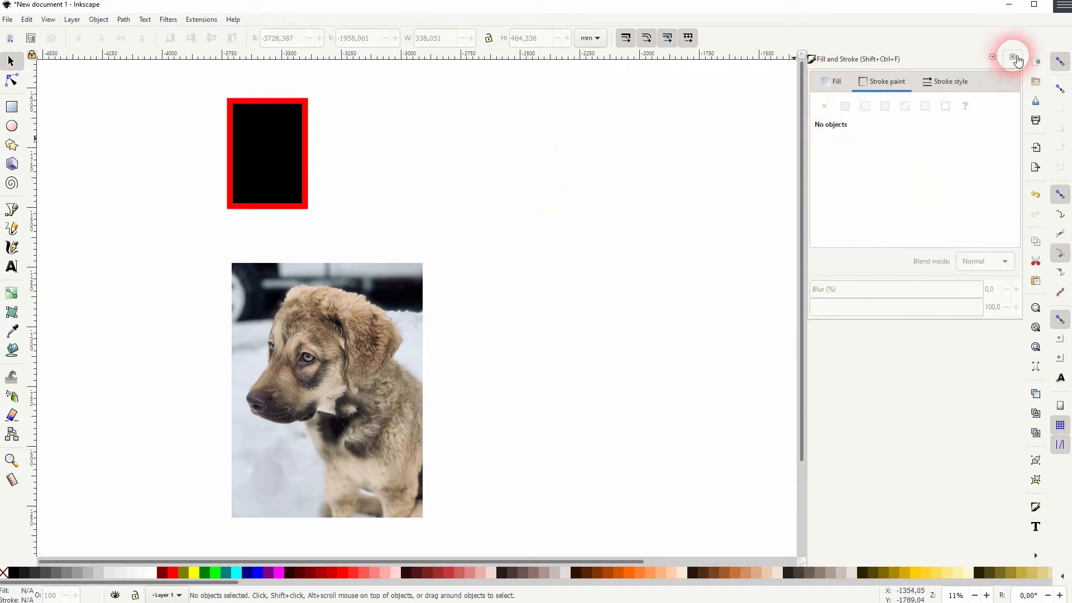
Drag one stacked rectangle onto the dog's head, enlarge and tilt it, and add the photo to the selection
{"action": "left_click", "coordinate": [1015, 57]}
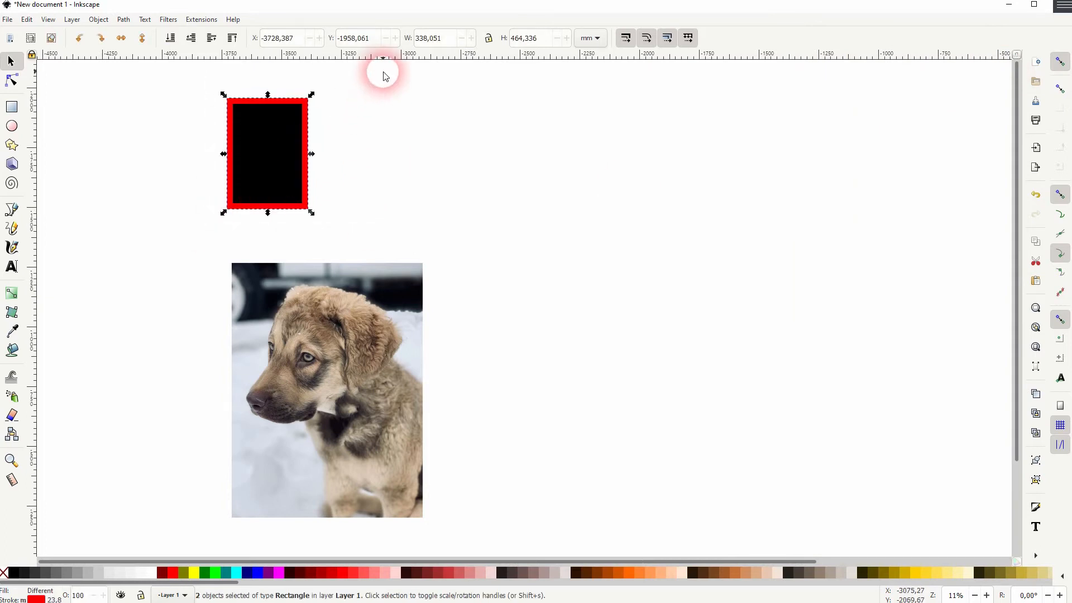
{"action": "left_click_drag", "start_coordinate": [267, 153], "coordinate": [308, 334]}
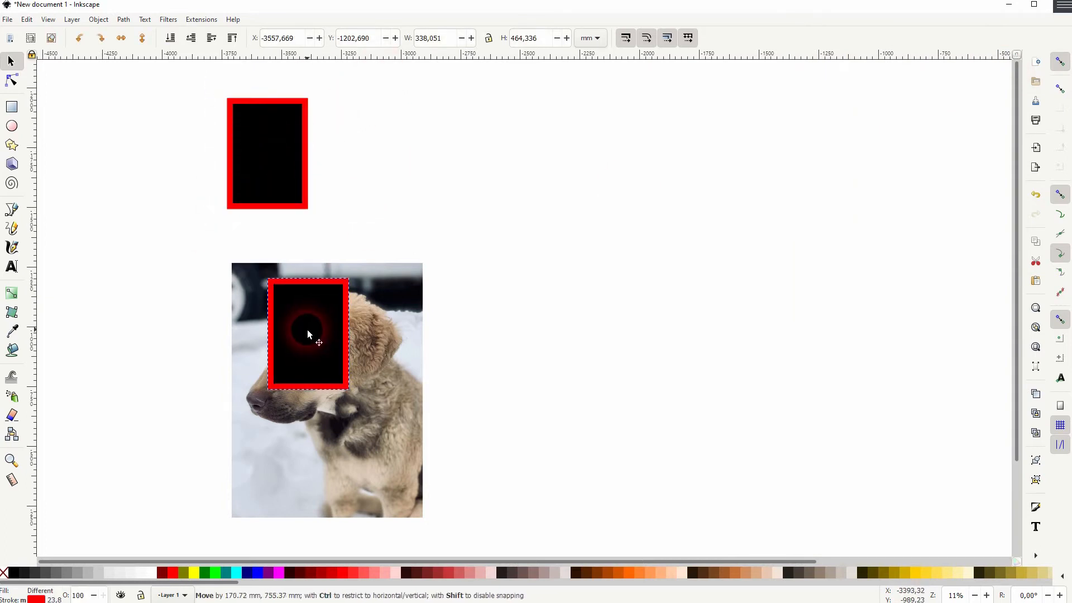
{"action": "left_click_drag", "start_coordinate": [309, 334], "coordinate": [369, 293]}
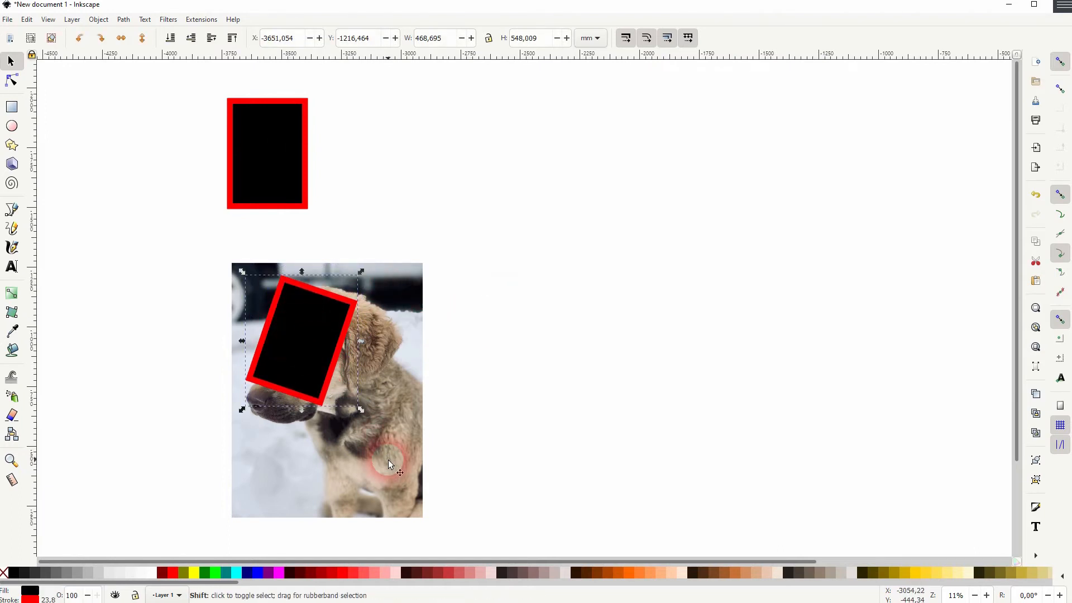
{"action": "left_click", "coordinate": [99, 19]}
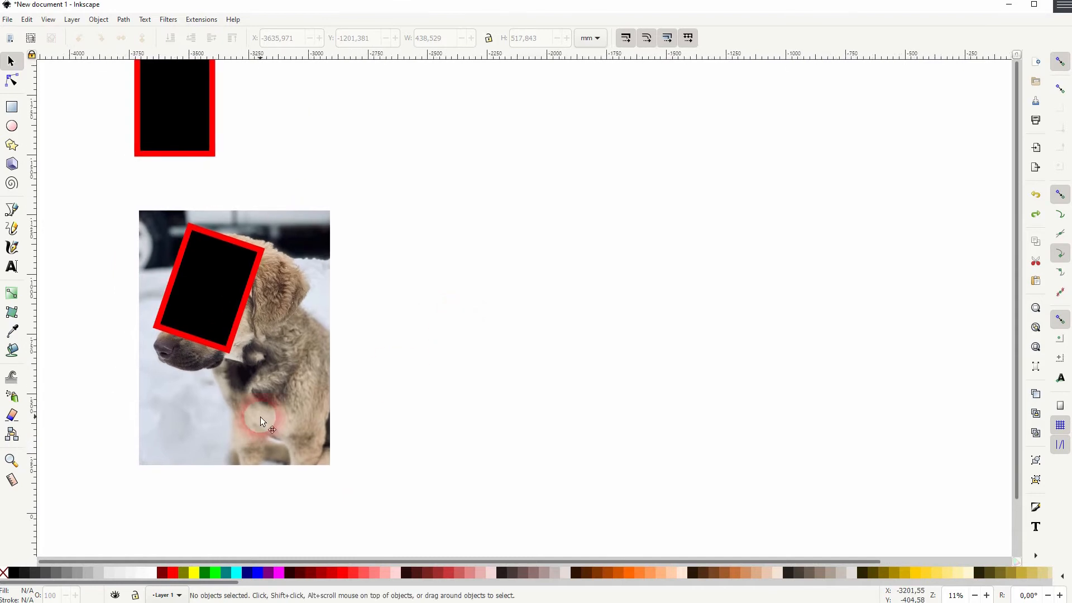
Shift the dog photo with its tilted rectangle to the right and line it up
{"action": "left_click", "coordinate": [261, 420]}
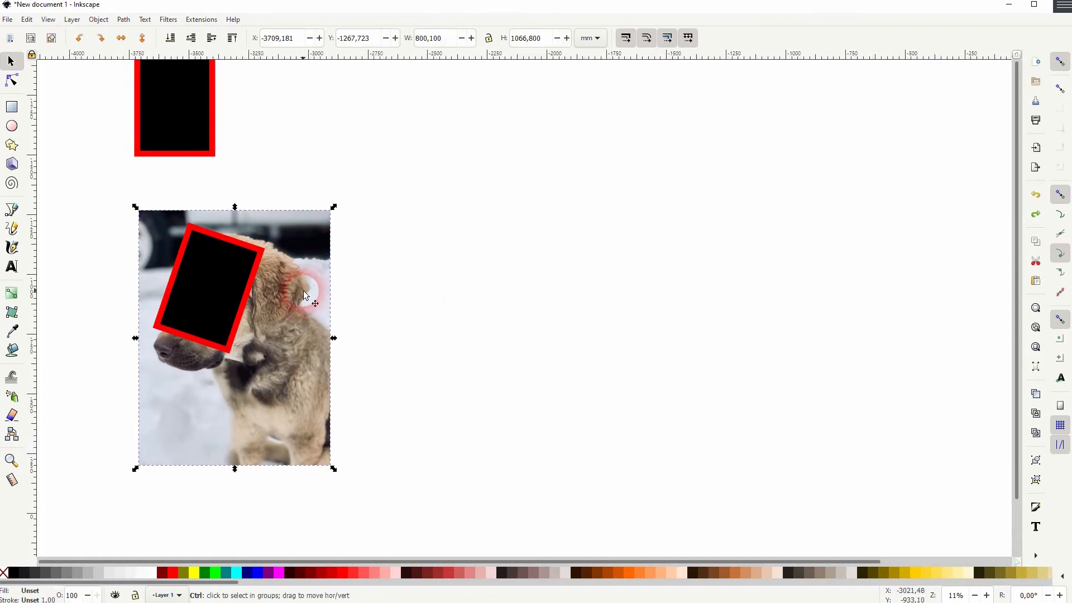
{"action": "left_click_drag", "start_coordinate": [303, 294], "coordinate": [516, 297]}
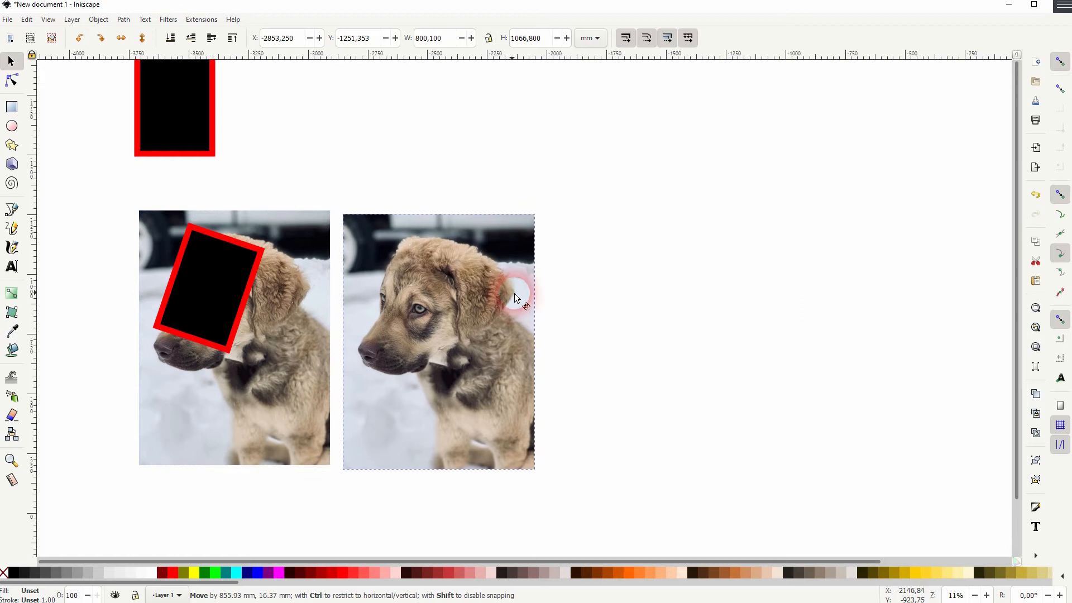
{"action": "left_click_drag", "start_coordinate": [515, 297], "coordinate": [523, 293]}
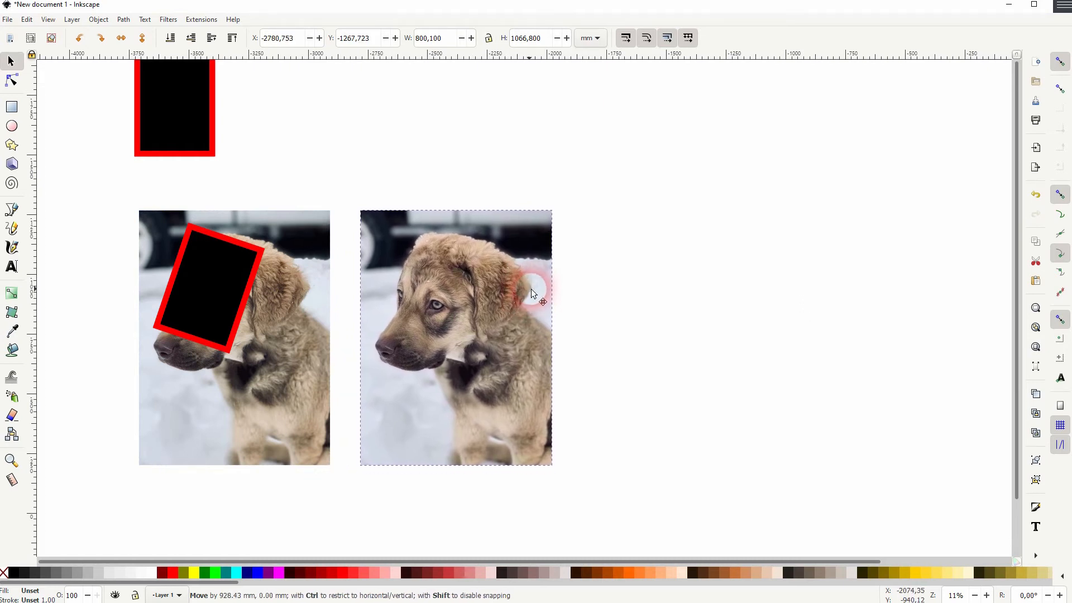
{"action": "left_click_drag", "start_coordinate": [533, 293], "coordinate": [570, 308]}
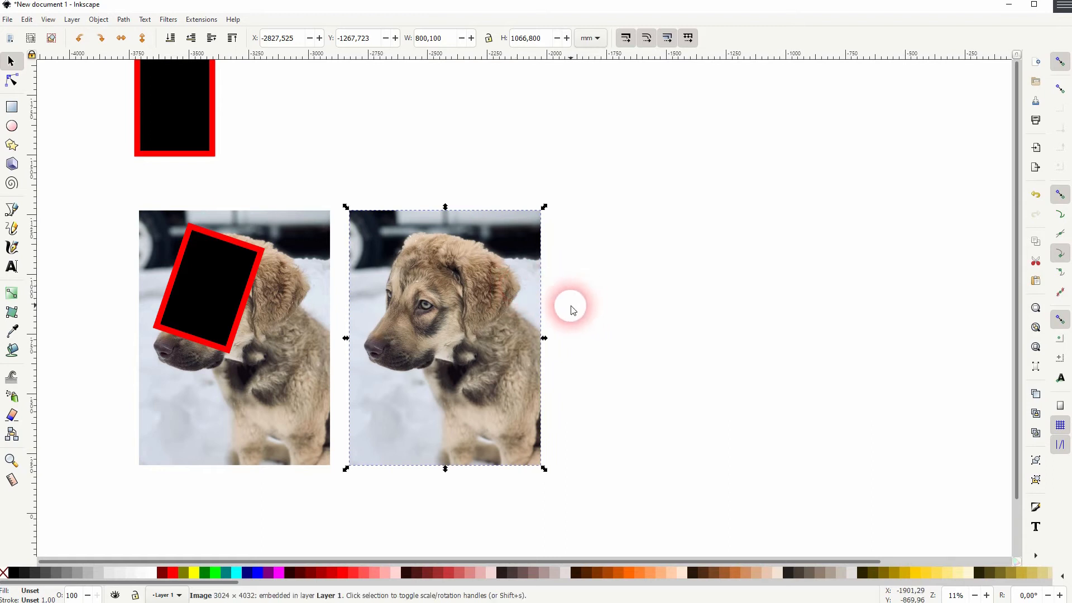
Clear the selection and bring up the Set Clip command for the photo and rectangle
{"action": "left_click", "coordinate": [173, 451]}
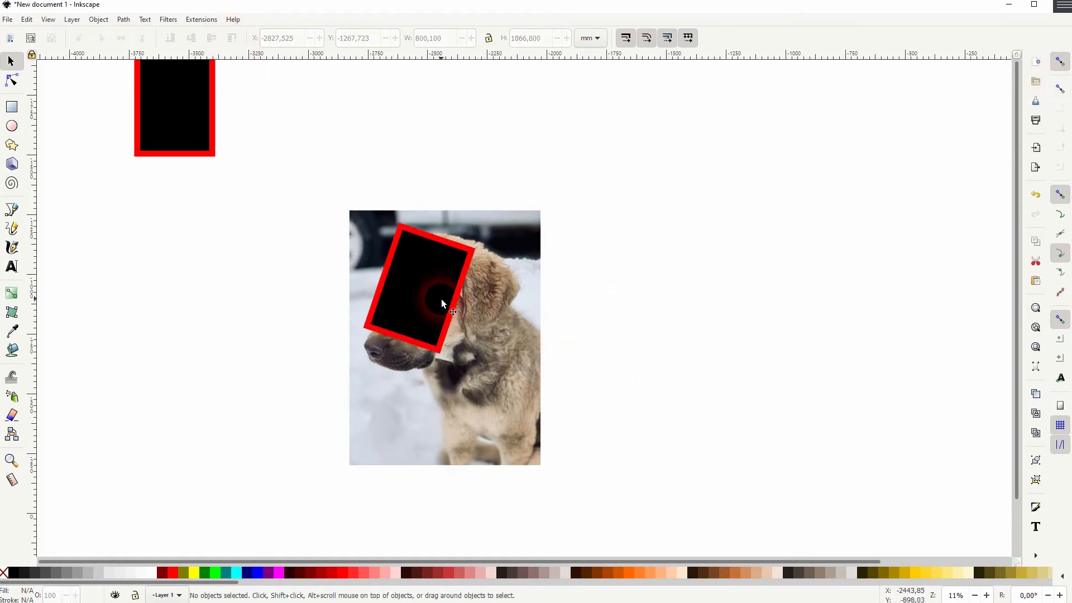
{"action": "right_click", "coordinate": [443, 304]}
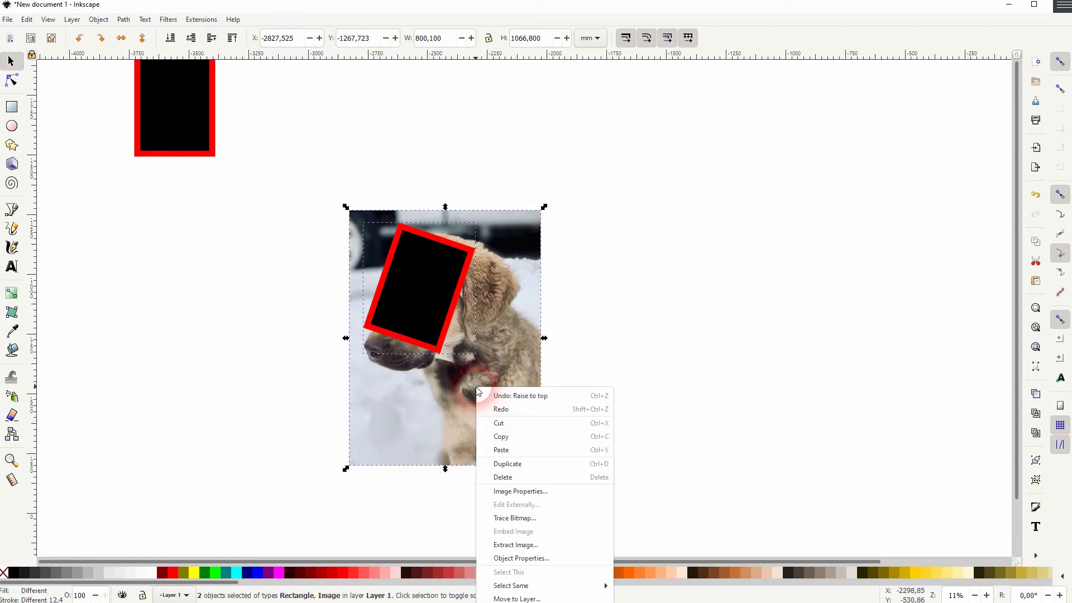
{"action": "mouse_move", "coordinate": [584, 433]}
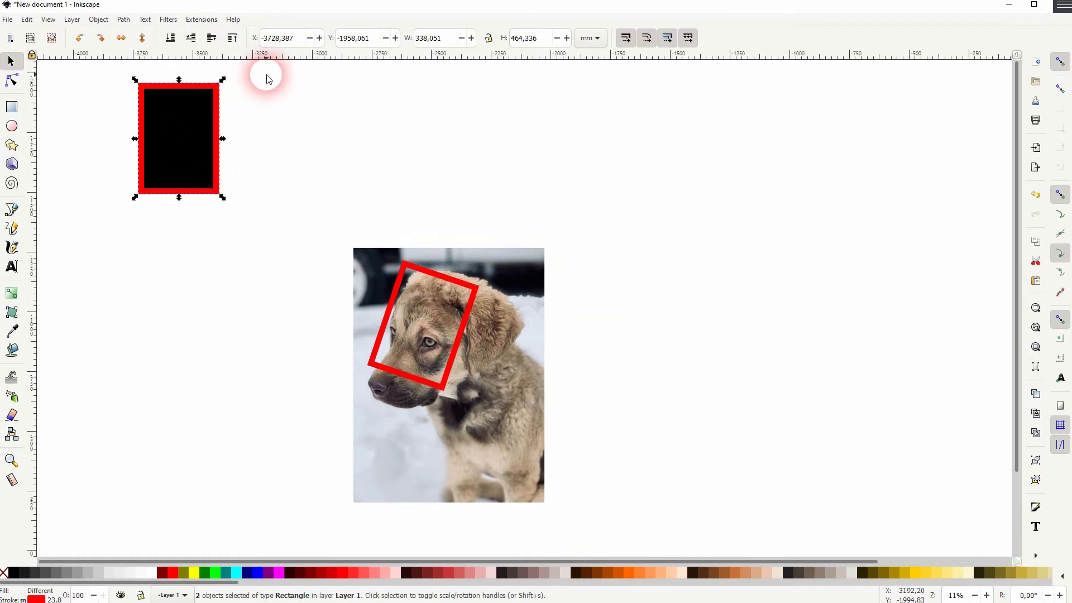
Place a tilted frame copy on the dog's cheek and line a photo duplicate up under it
{"action": "left_click_drag", "start_coordinate": [177, 136], "coordinate": [456, 396]}
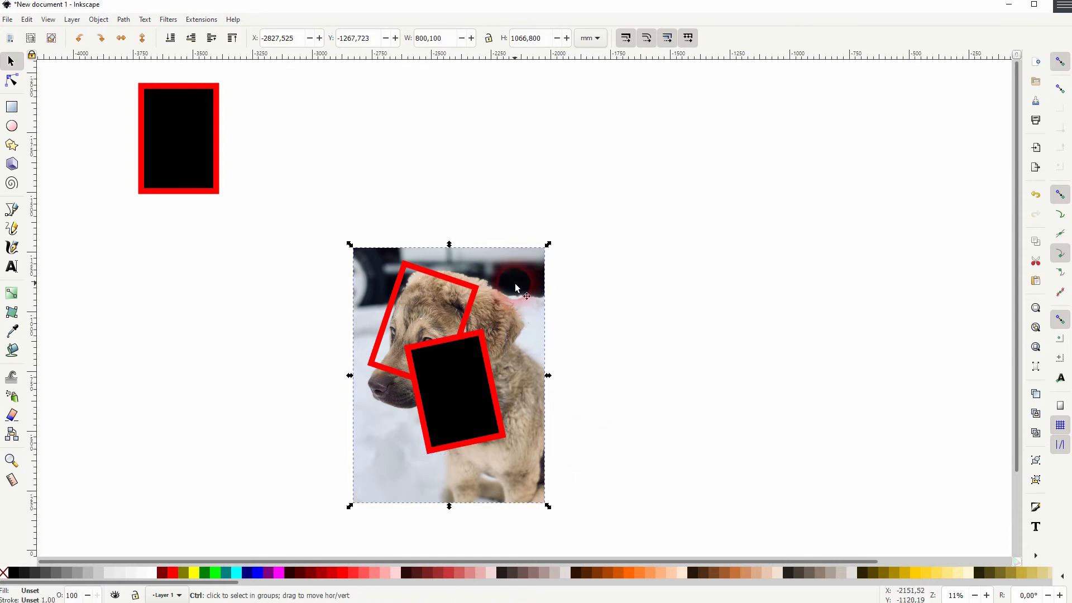
{"action": "left_click_drag", "start_coordinate": [516, 287], "coordinate": [724, 290]}
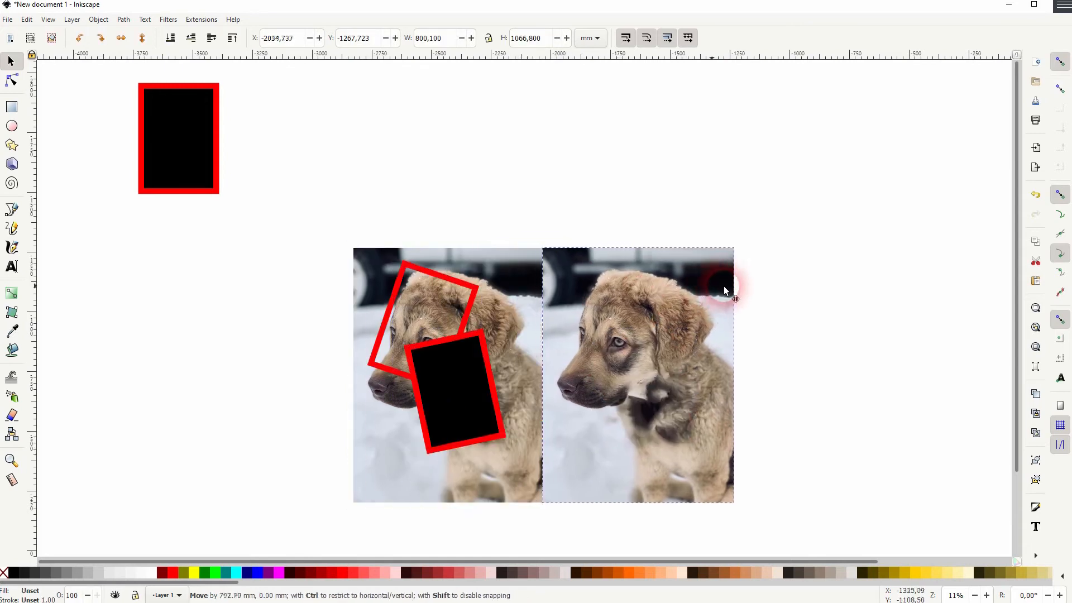
{"action": "left_click_drag", "start_coordinate": [724, 287], "coordinate": [532, 260]}
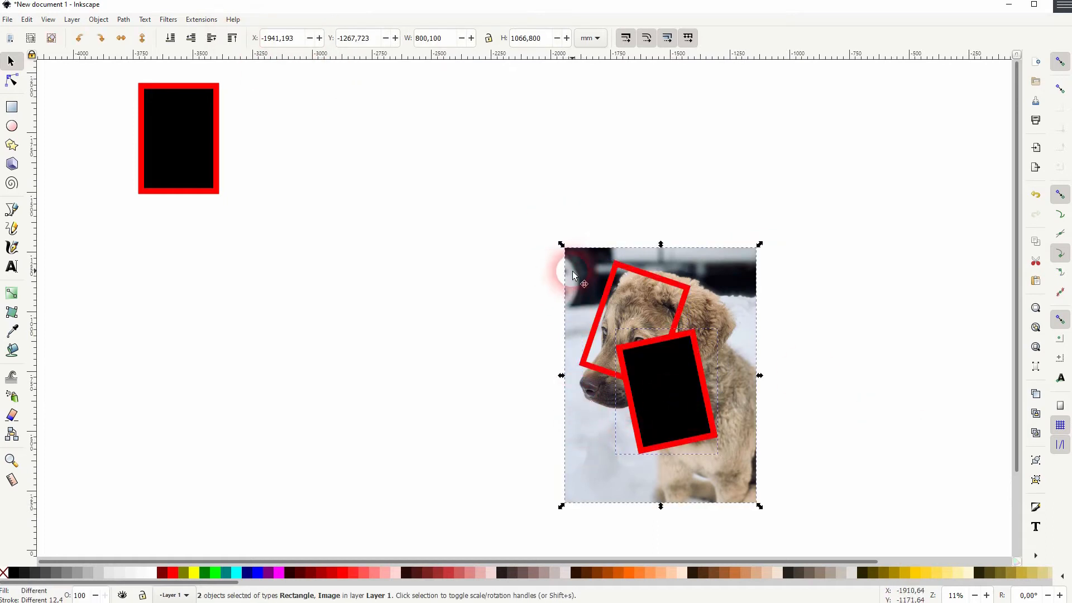
Clip the photo copy to the cheek frame and move the piece back onto the original photo
{"action": "right_click", "coordinate": [574, 274]}
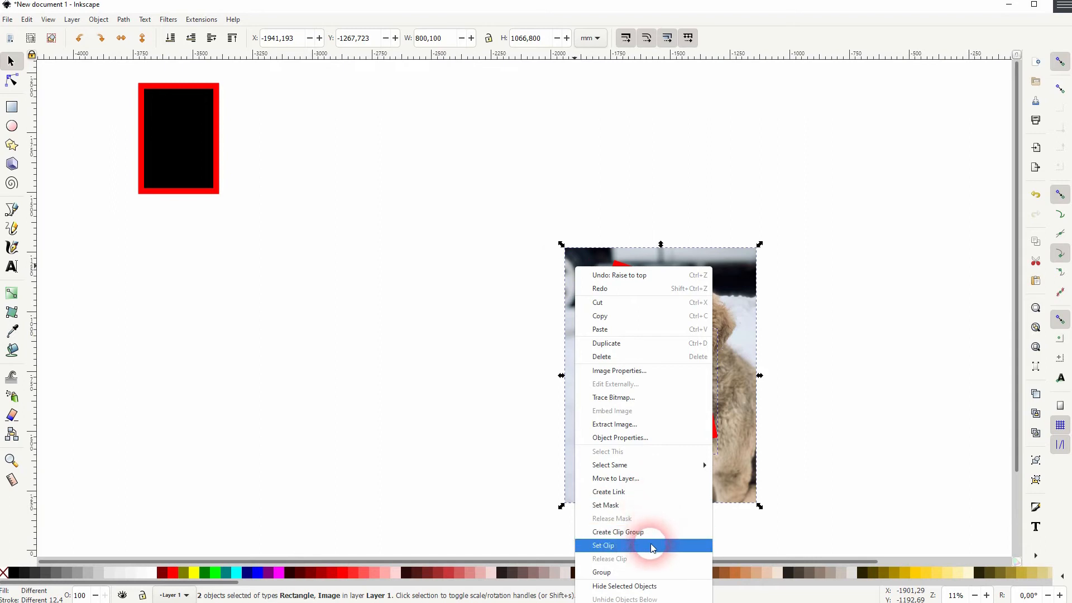
{"action": "left_click", "coordinate": [602, 545]}
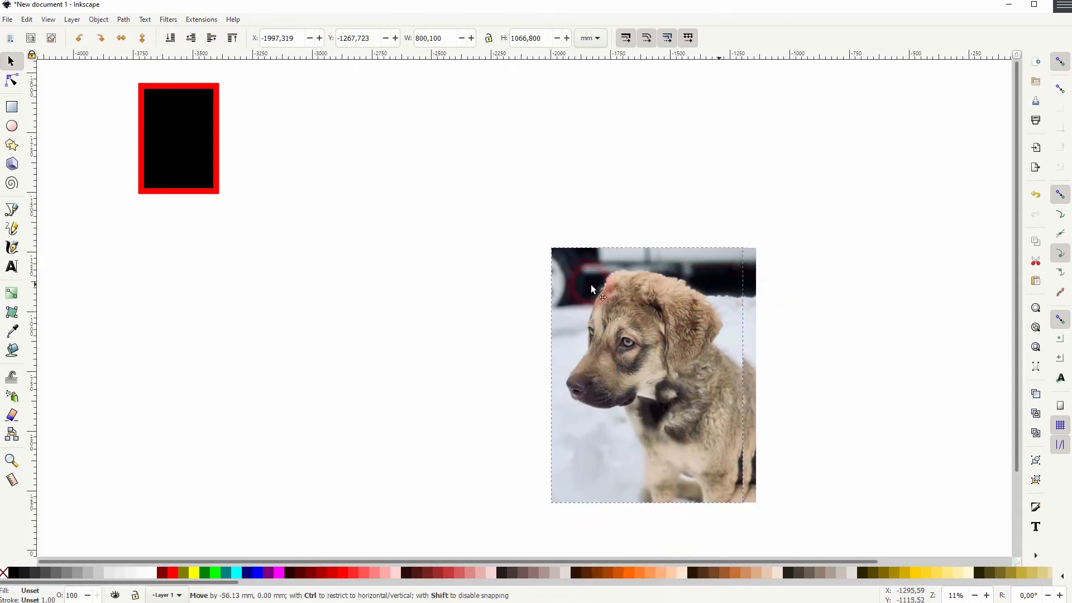
{"action": "left_click_drag", "start_coordinate": [601, 294], "coordinate": [441, 375]}
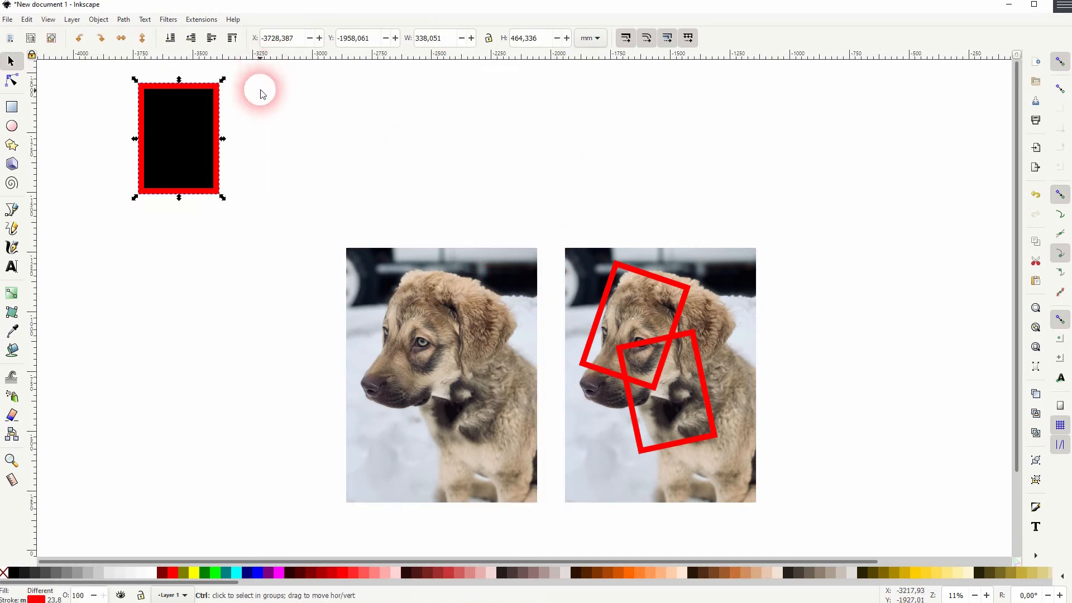
Place a third frame copy on the dog's ear and clip a photo copy to it
{"action": "left_click_drag", "start_coordinate": [260, 93], "coordinate": [725, 328]}
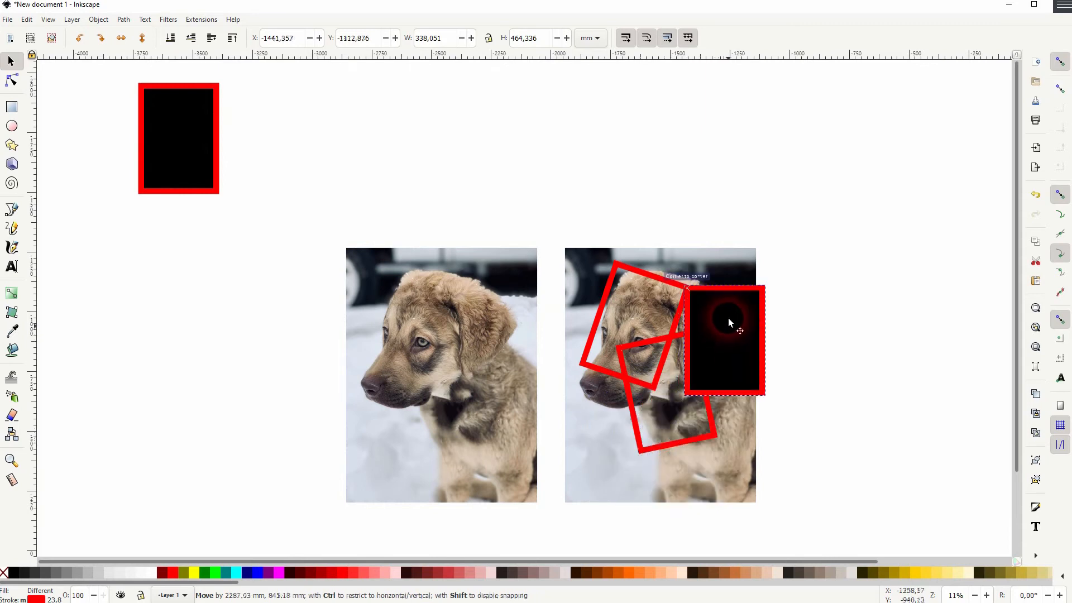
{"action": "left_click", "coordinate": [725, 339]}
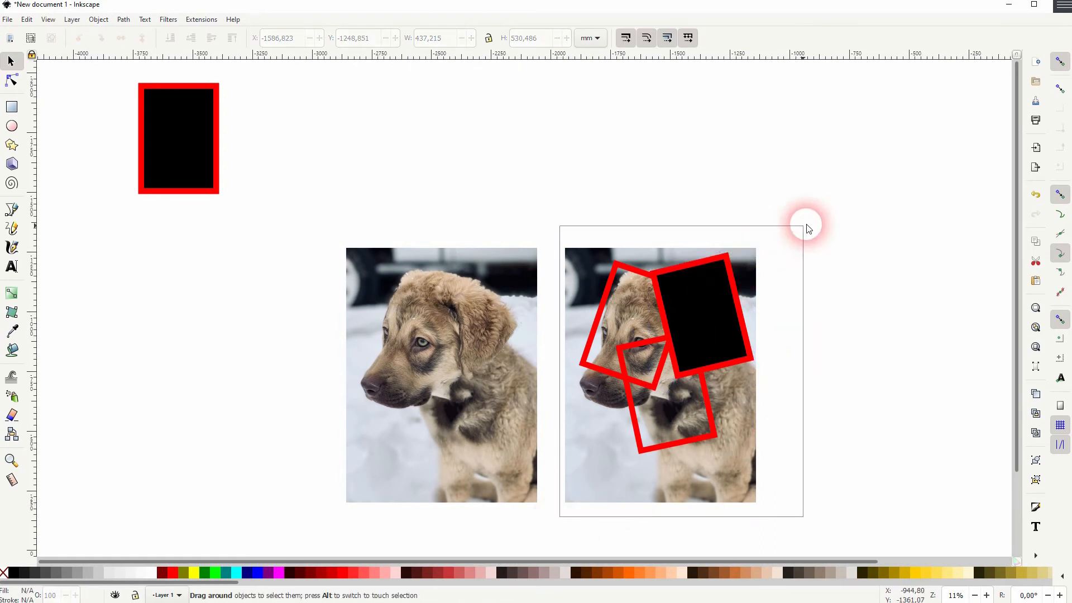
{"action": "left_click_drag", "start_coordinate": [806, 226], "coordinate": [495, 274]}
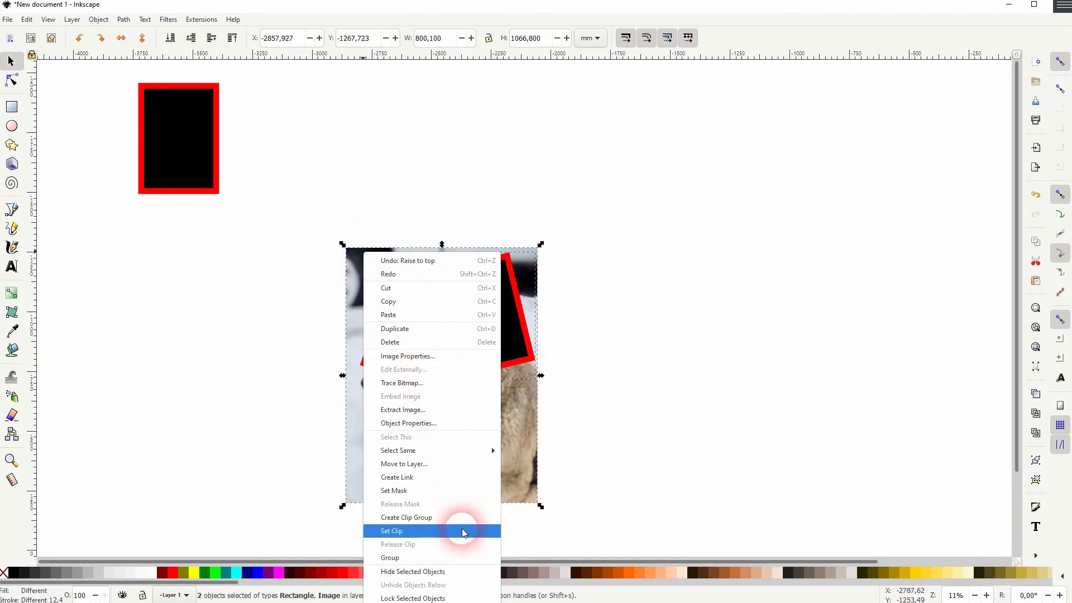
{"action": "left_click", "coordinate": [391, 531]}
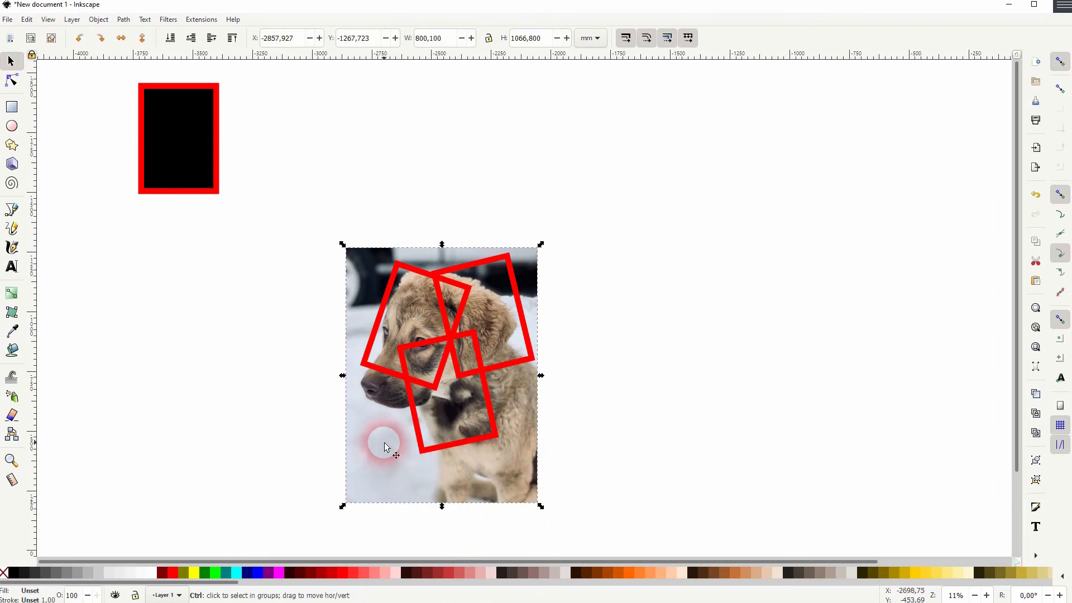
Place a fourth frame copy on the dog's chest and clip a photo duplicate to it
{"action": "left_click_drag", "start_coordinate": [384, 443], "coordinate": [156, 422]}
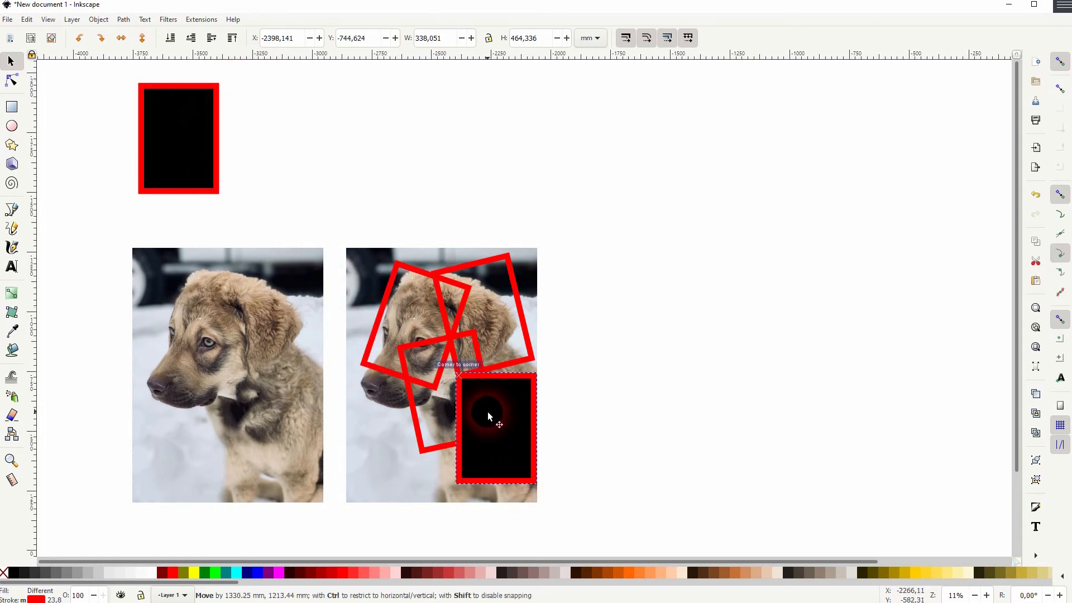
{"action": "left_click_drag", "start_coordinate": [499, 424], "coordinate": [537, 369]}
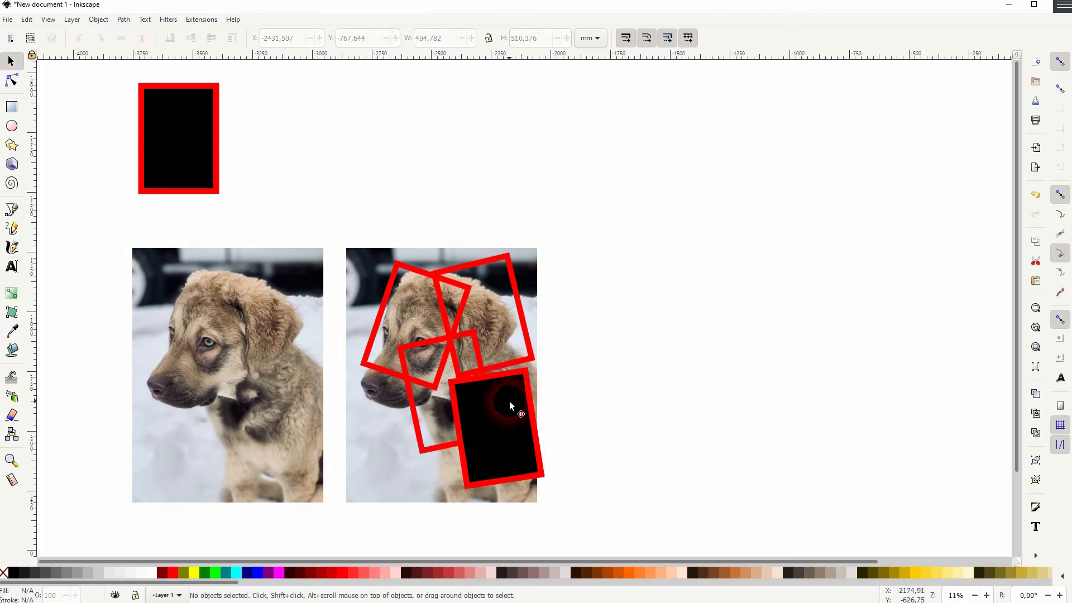
{"action": "left_click", "coordinate": [499, 406]}
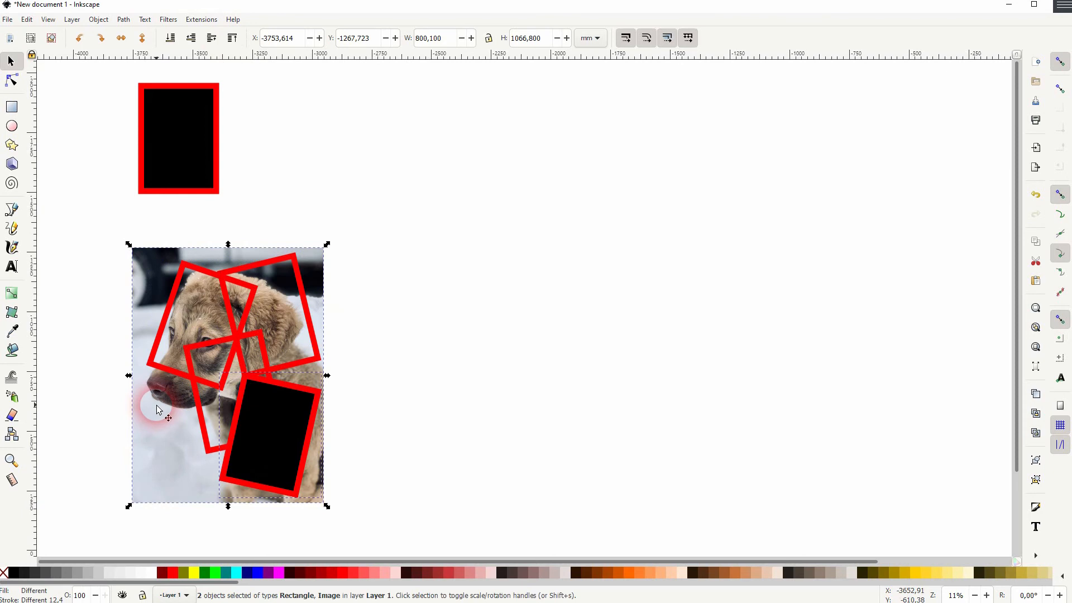
{"action": "right_click", "coordinate": [157, 409]}
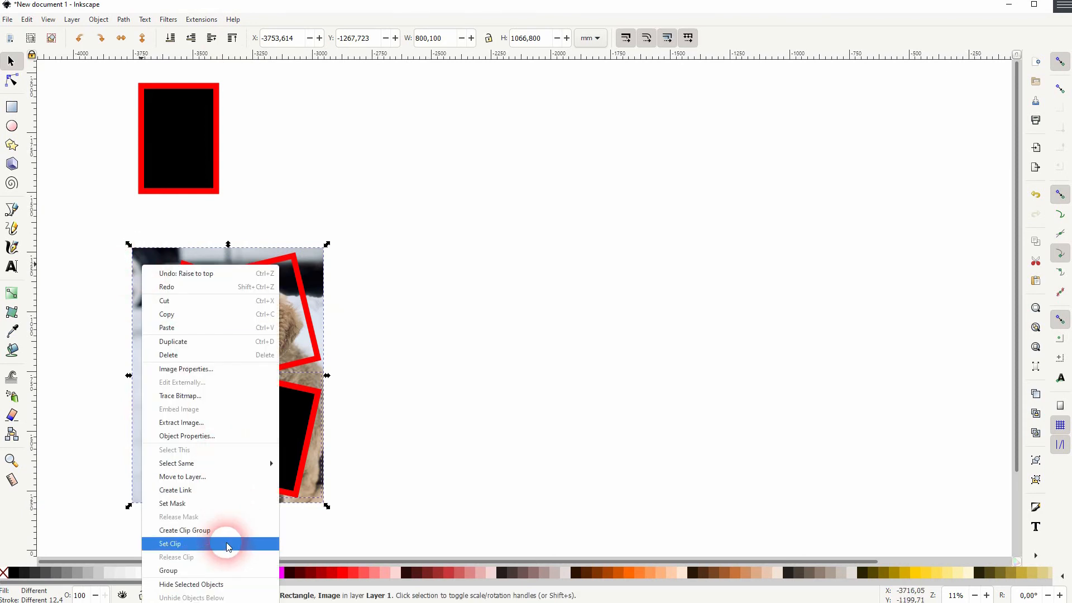
{"action": "left_click", "coordinate": [170, 544]}
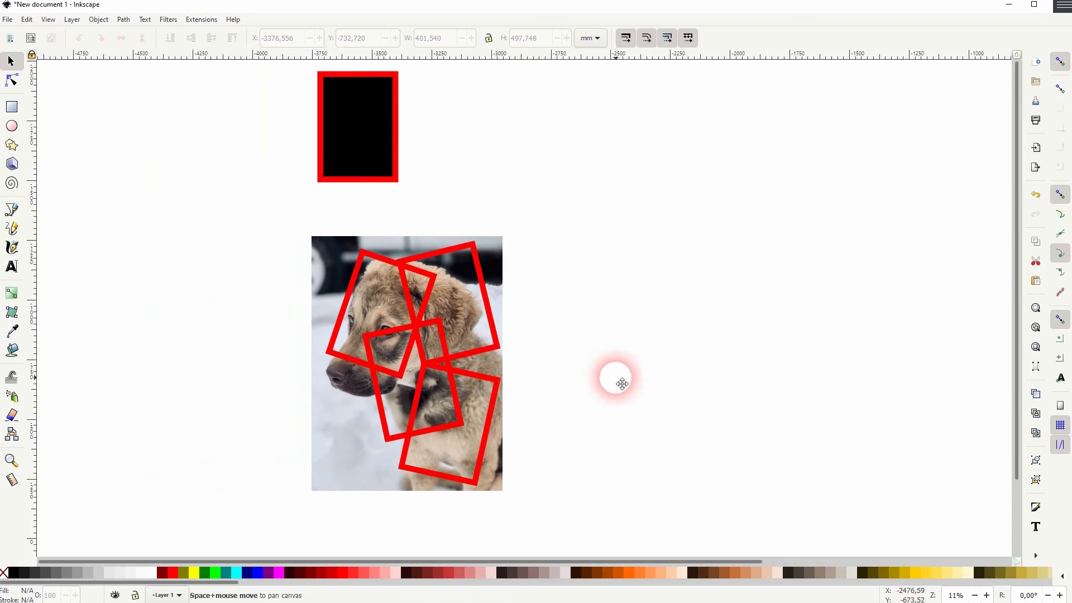
Delete the full photo and draw a large black-filled rectangle around the clipped pieces
{"action": "left_click", "coordinate": [406, 362]}
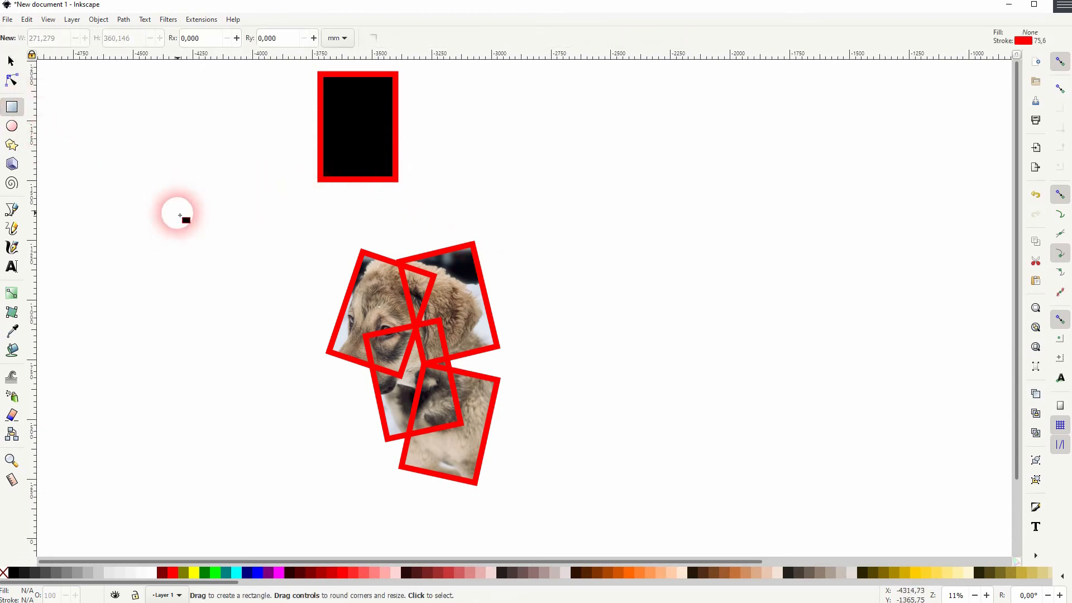
{"action": "left_click_drag", "start_coordinate": [177, 213], "coordinate": [745, 525]}
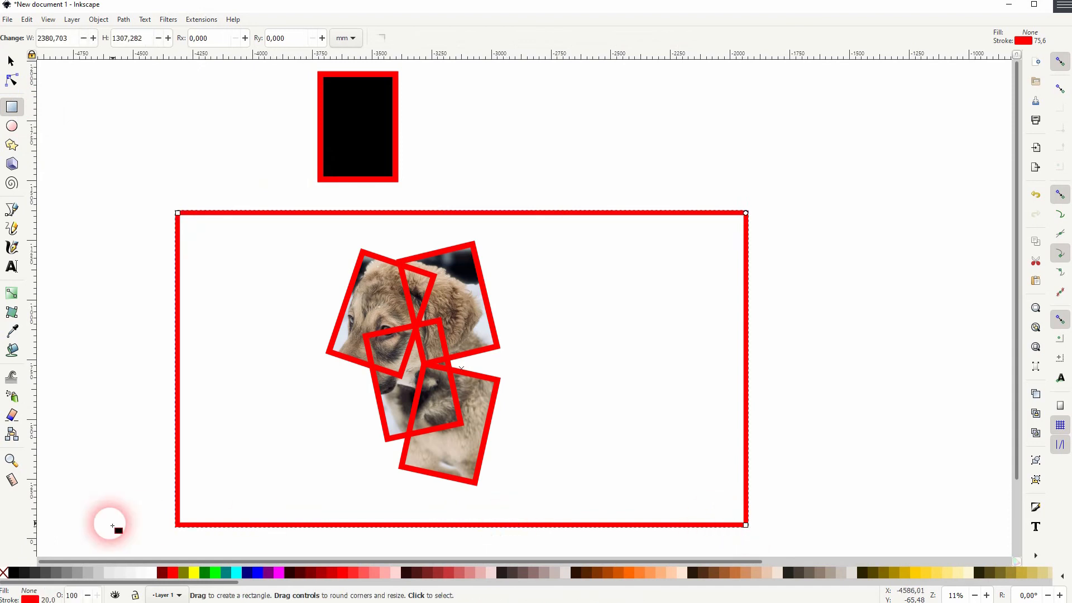
{"action": "left_click", "coordinate": [6, 572]}
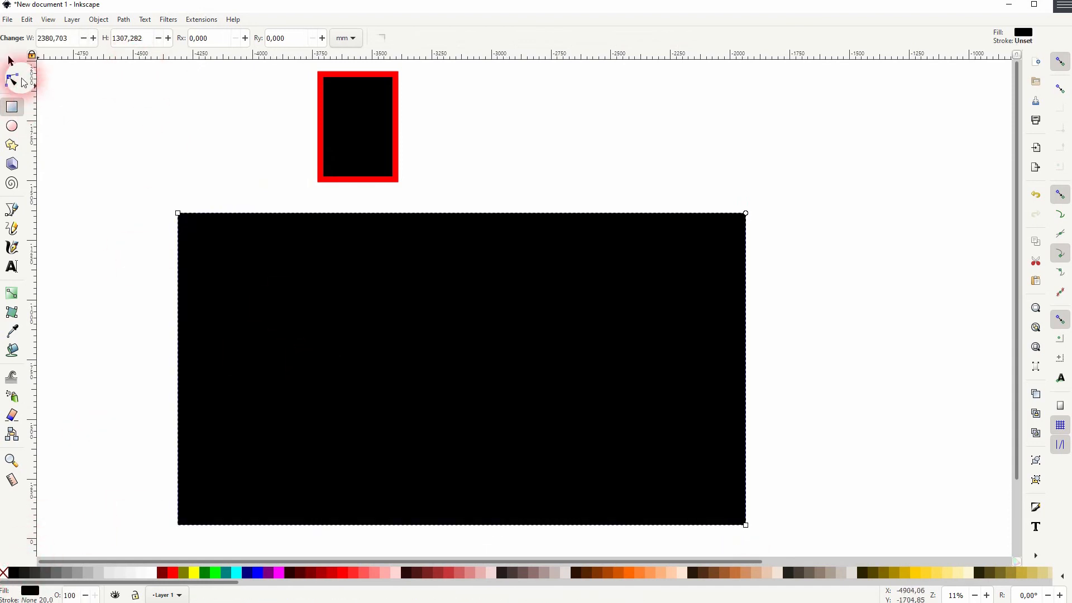
Lower the black rectangle to the bottom so it sits behind the four pieces
{"action": "left_click", "coordinate": [10, 61]}
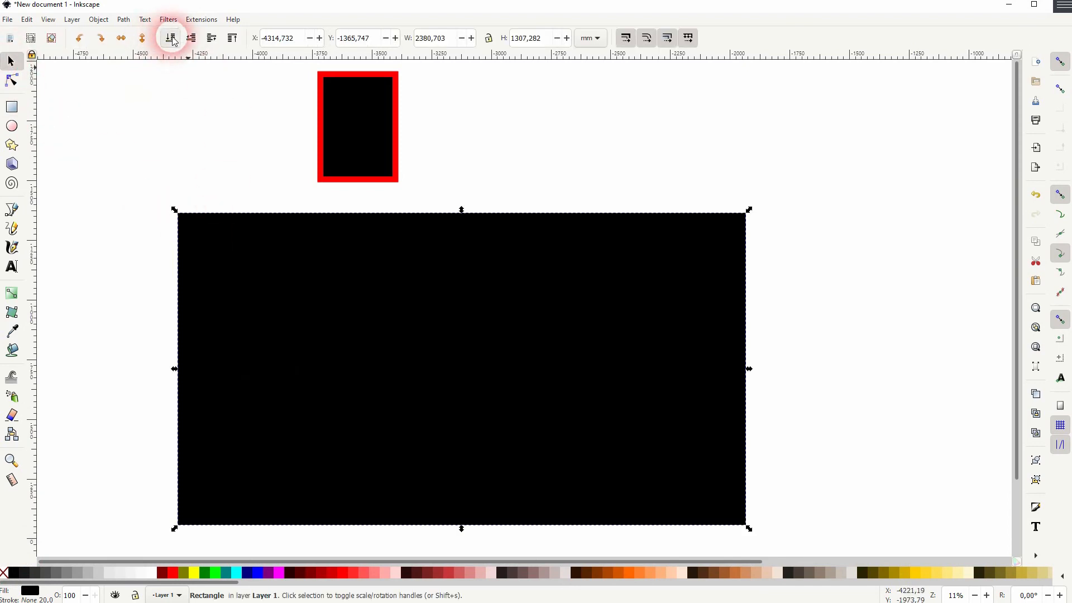
{"action": "left_click", "coordinate": [169, 38]}
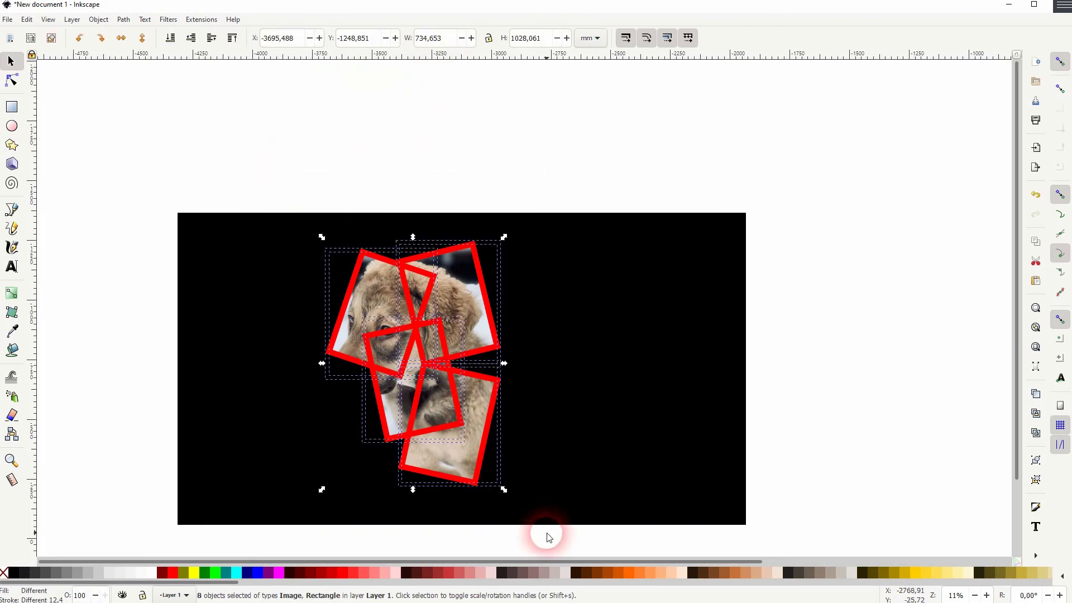
{"action": "left_click", "coordinate": [98, 19]}
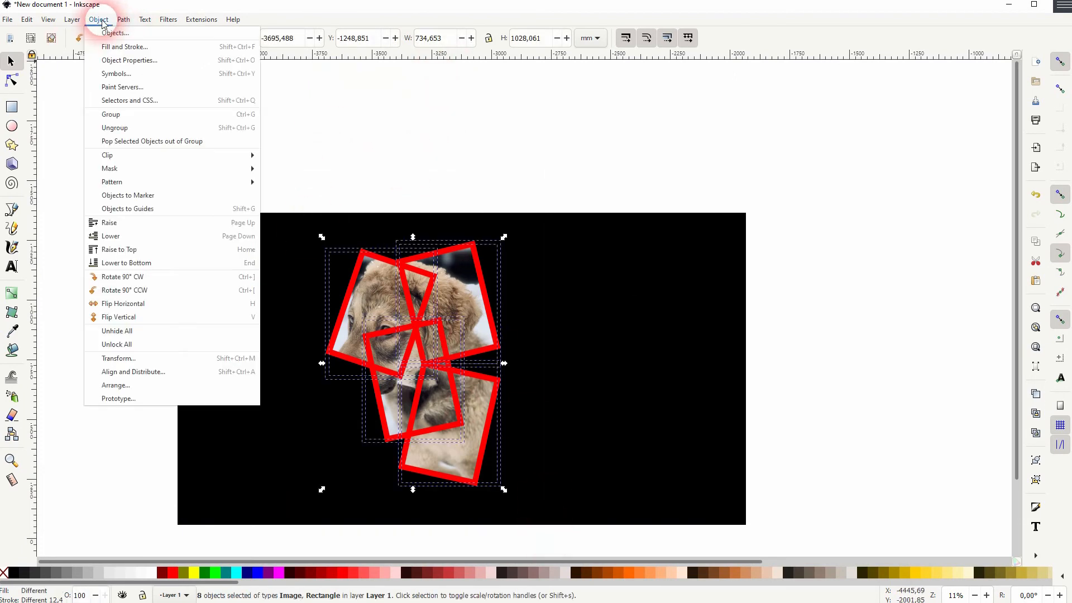
Set the stroke paint of all clipped pieces to flat white
{"action": "left_click", "coordinate": [124, 47]}
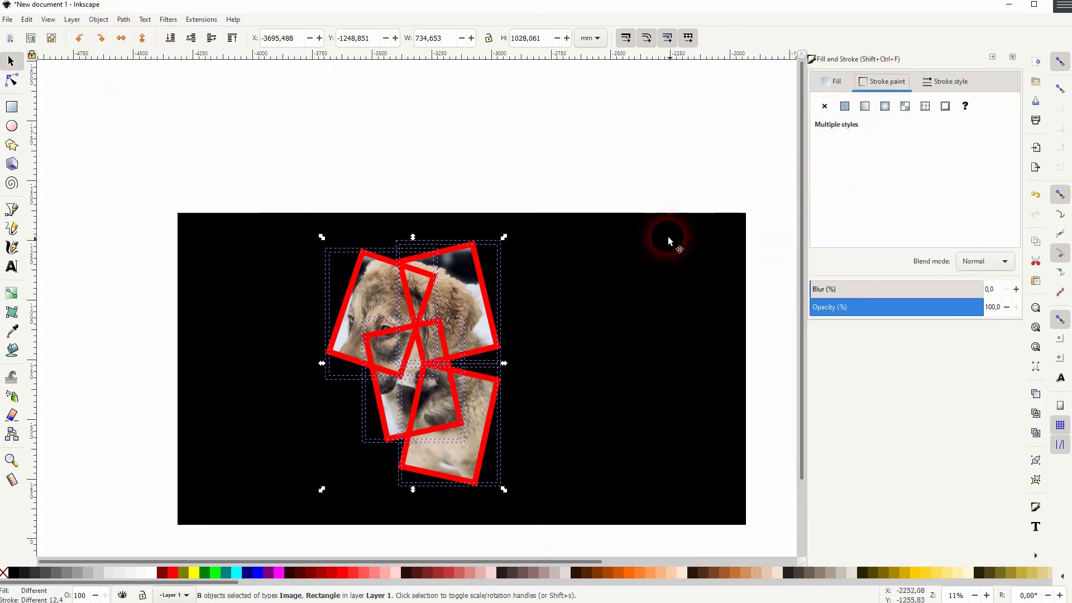
{"action": "mouse_move", "coordinate": [468, 270]}
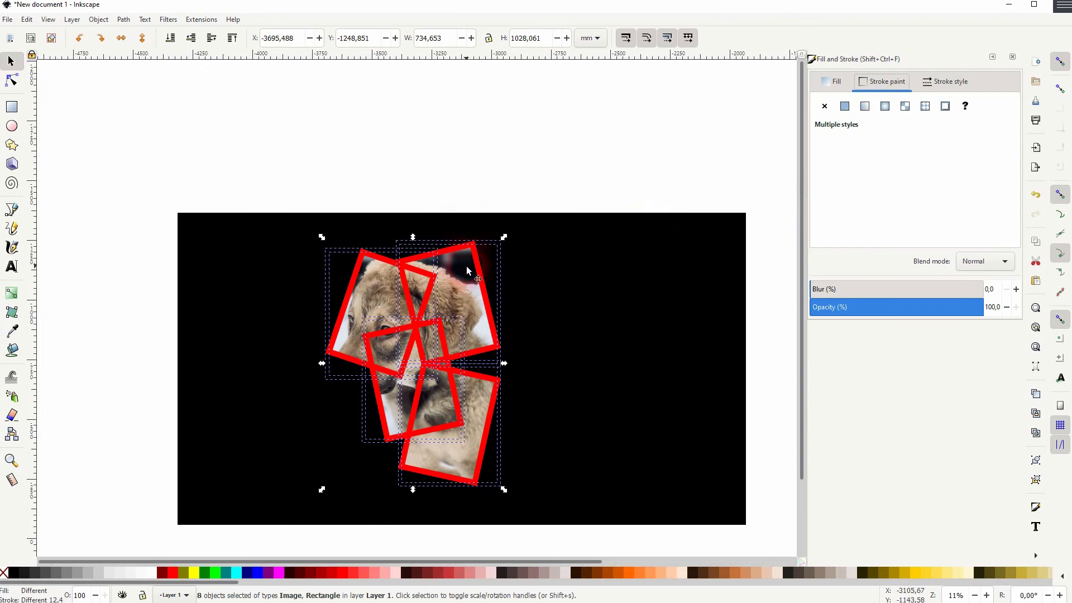
{"action": "left_click", "coordinate": [844, 106]}
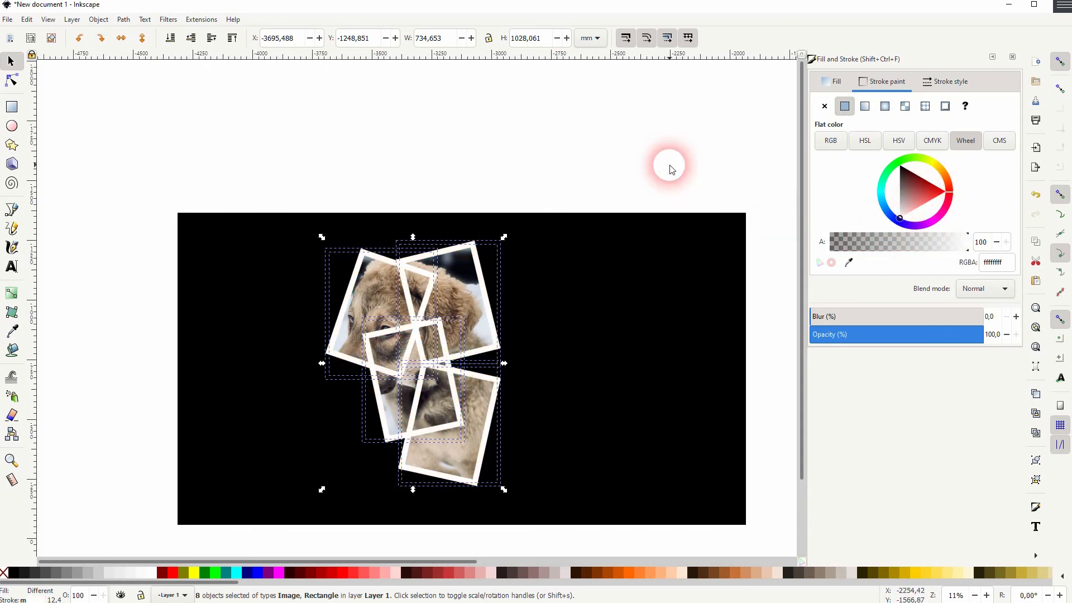
{"action": "mouse_move", "coordinate": [686, 141]}
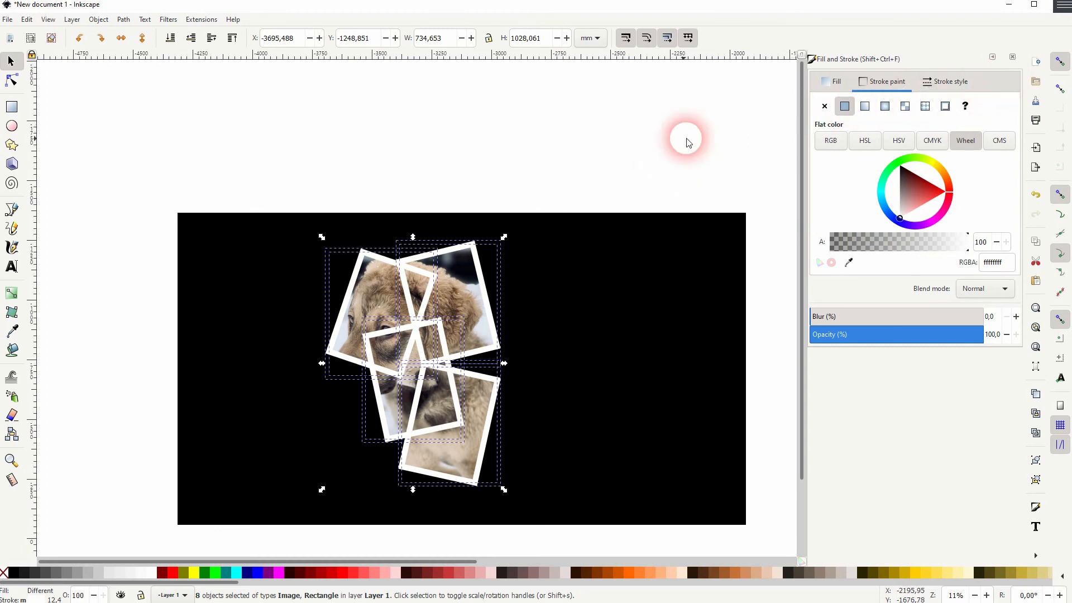
Zoom into the collage and rubber-band select the frame piece to raise to the top
{"action": "left_click", "coordinate": [519, 338]}
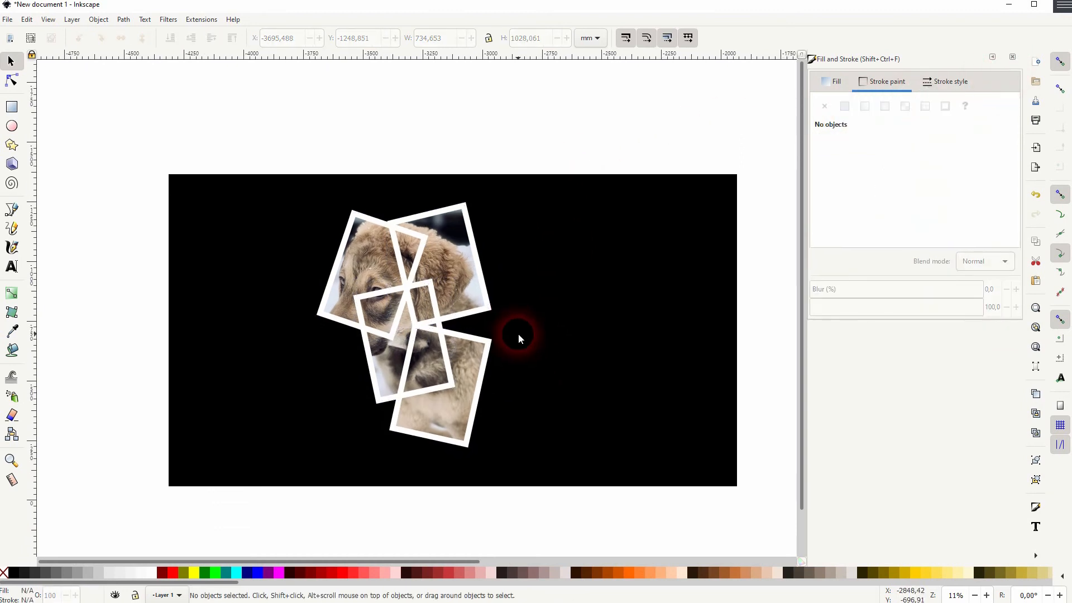
{"action": "mouse_move", "coordinate": [403, 338]}
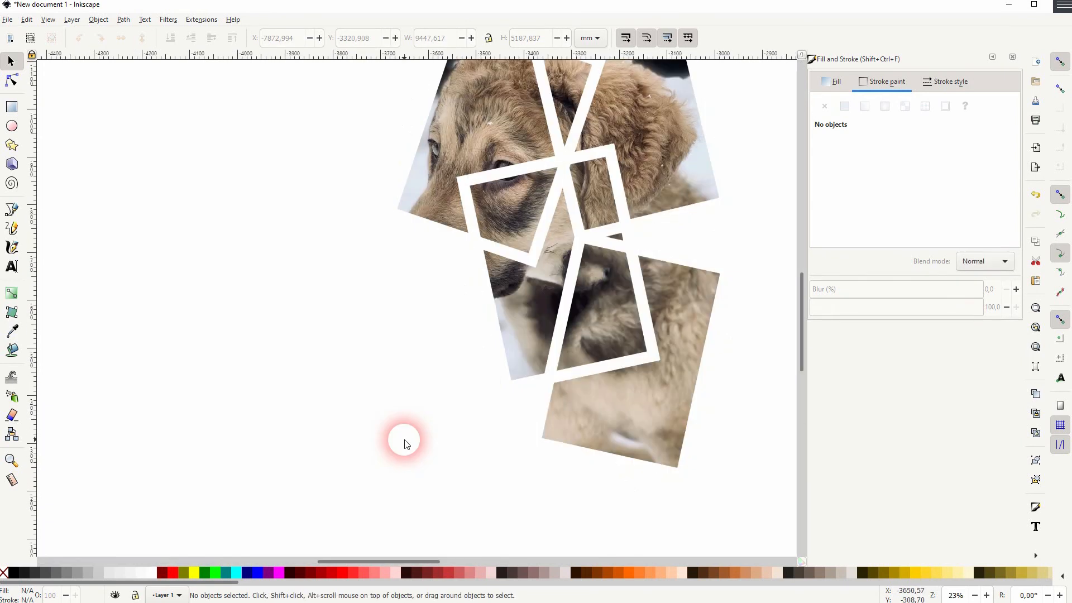
{"action": "left_click_drag", "start_coordinate": [406, 443], "coordinate": [707, 122]}
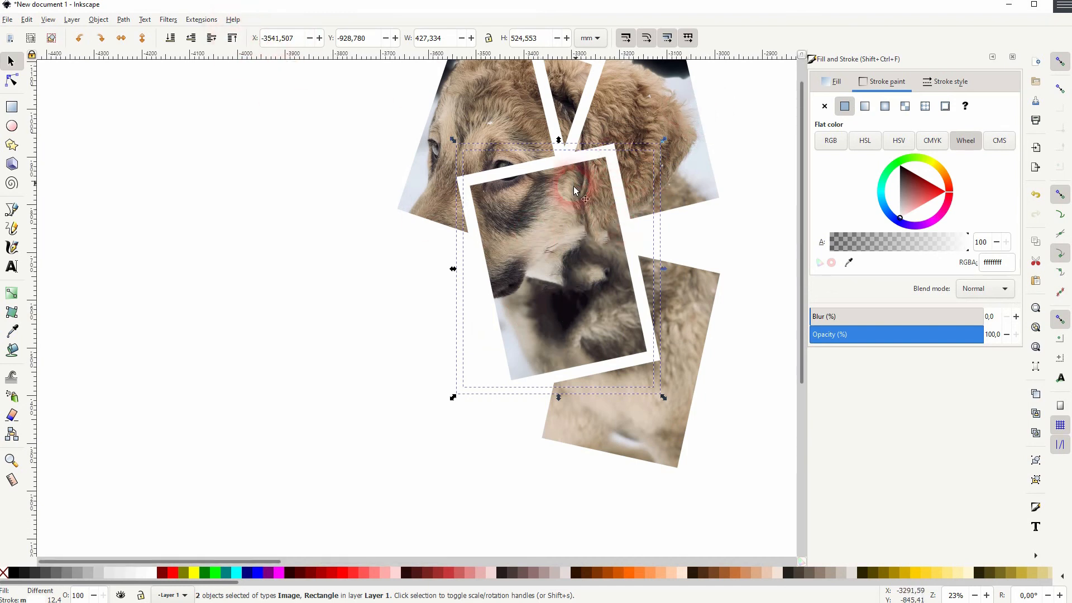
{"action": "left_click", "coordinate": [194, 421]}
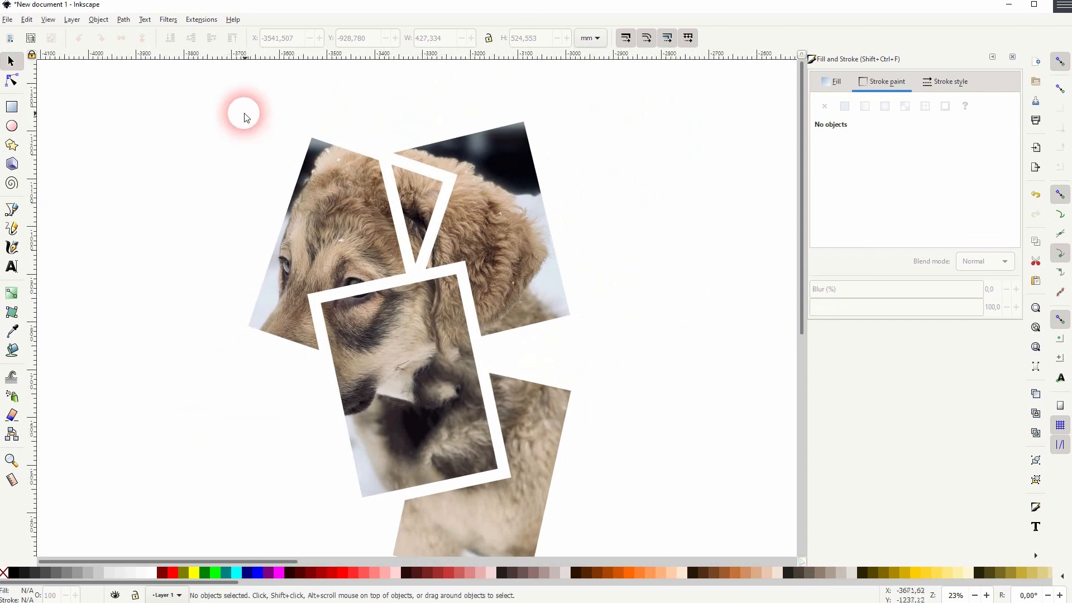
{"action": "left_click_drag", "start_coordinate": [245, 111], "coordinate": [415, 345]}
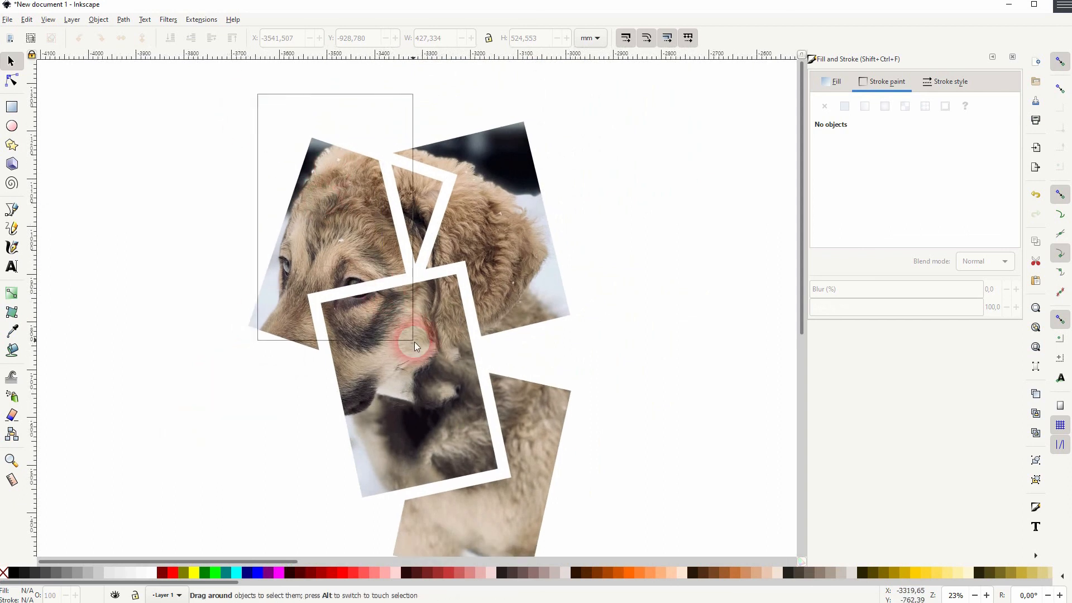